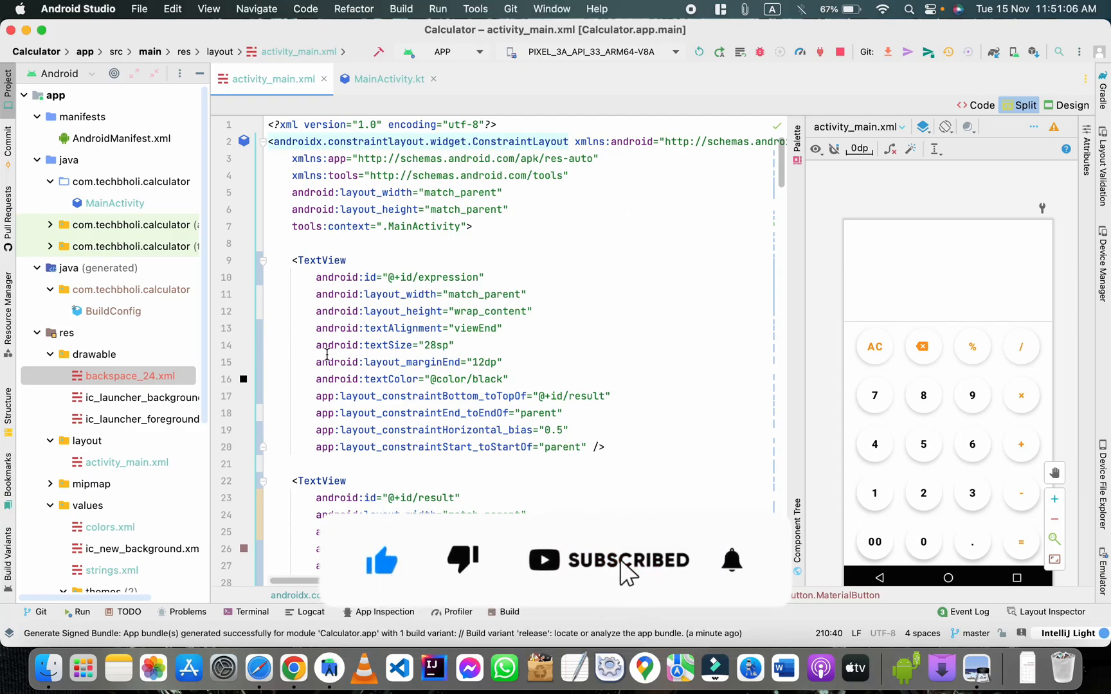
mouse_move(196, 437)
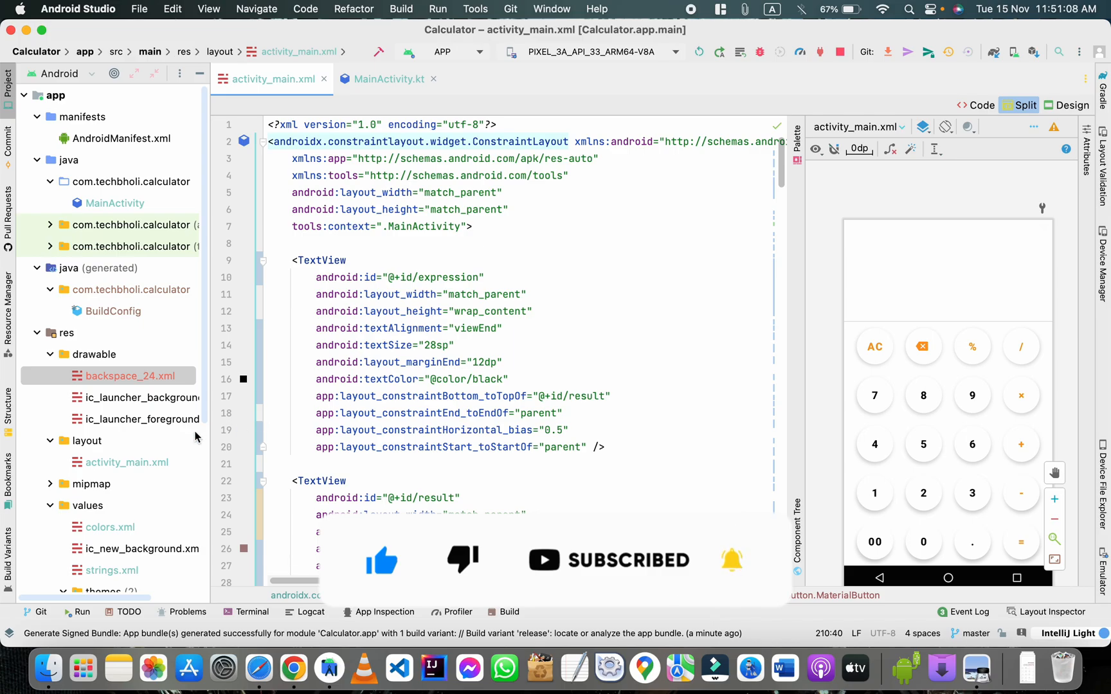
In the module build.gradle, set versionCode 5 and versionName "1.4", then sync Gradle.
scroll("down", 3)
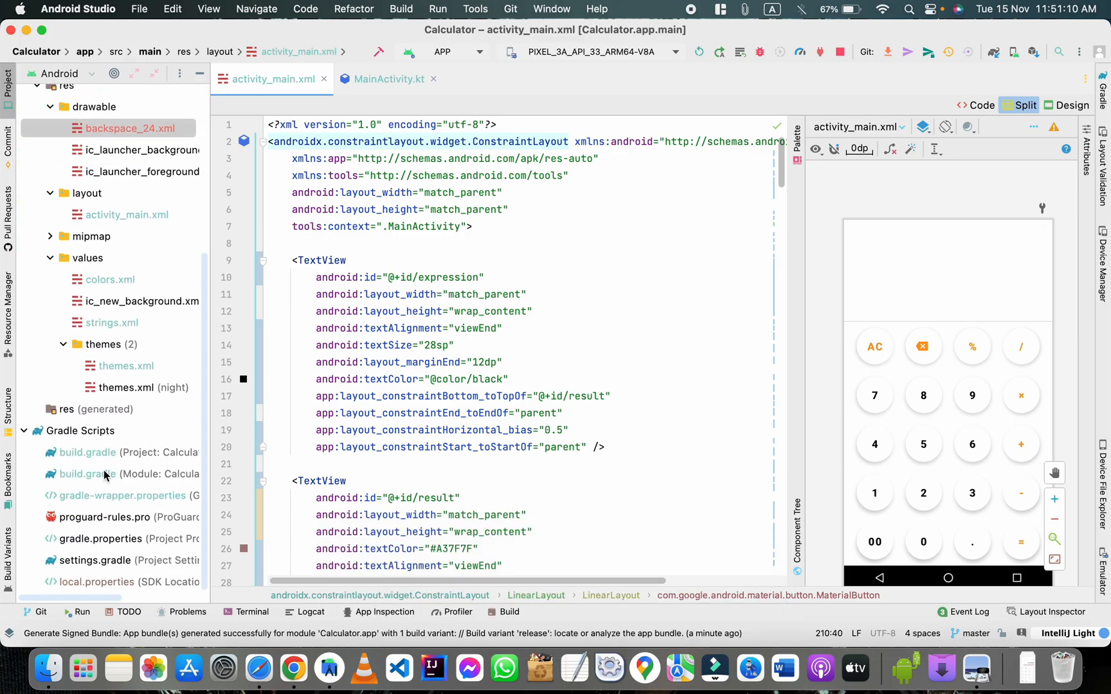
double_click(88, 474)
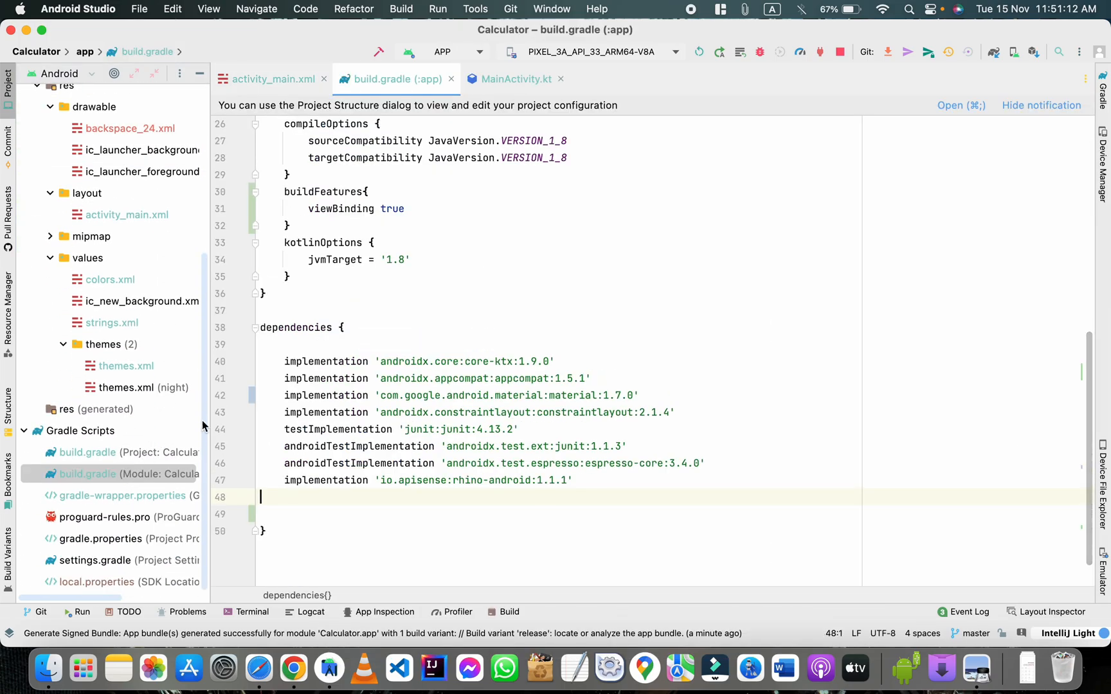
scroll("up", 3)
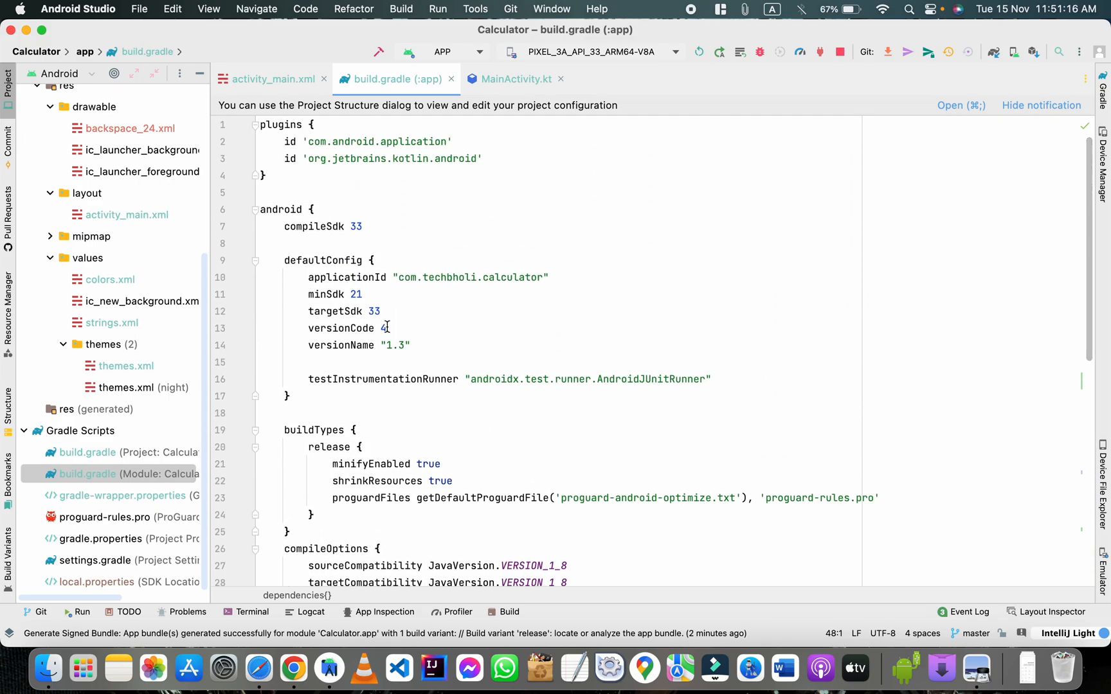
key("Backspace")
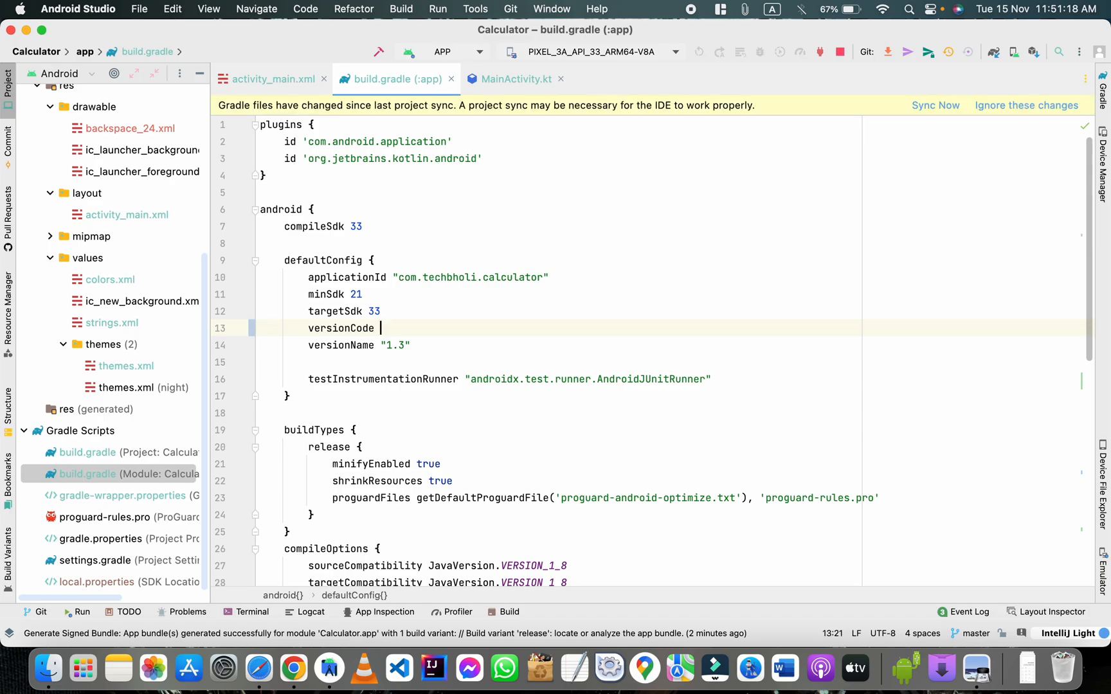
type("5")
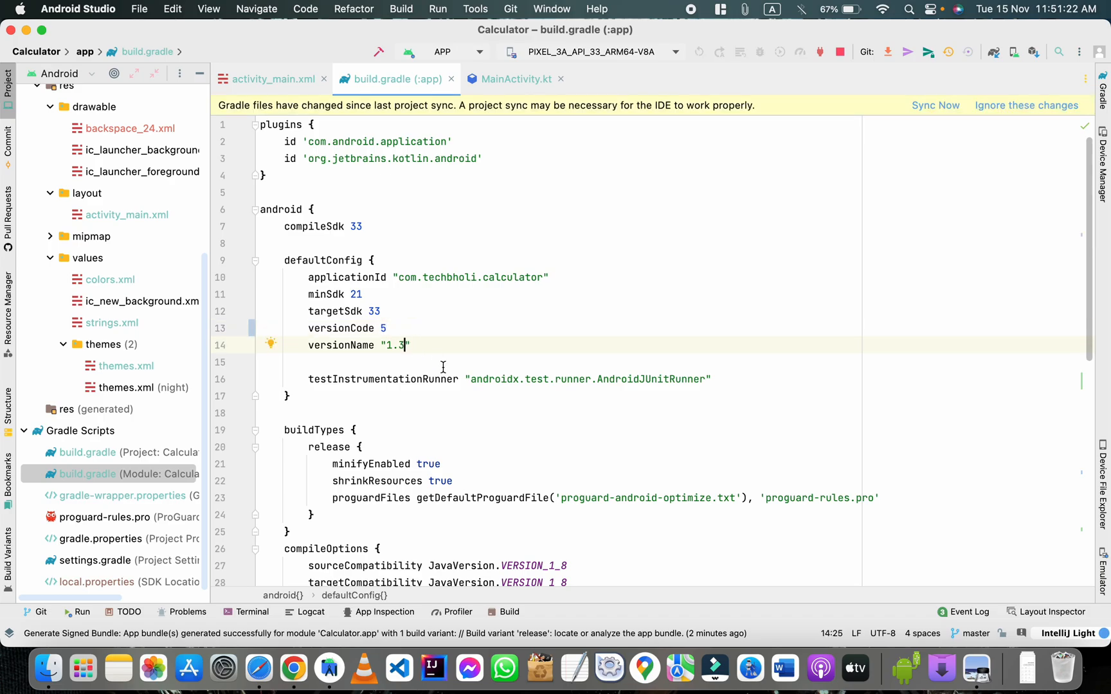
type("4")
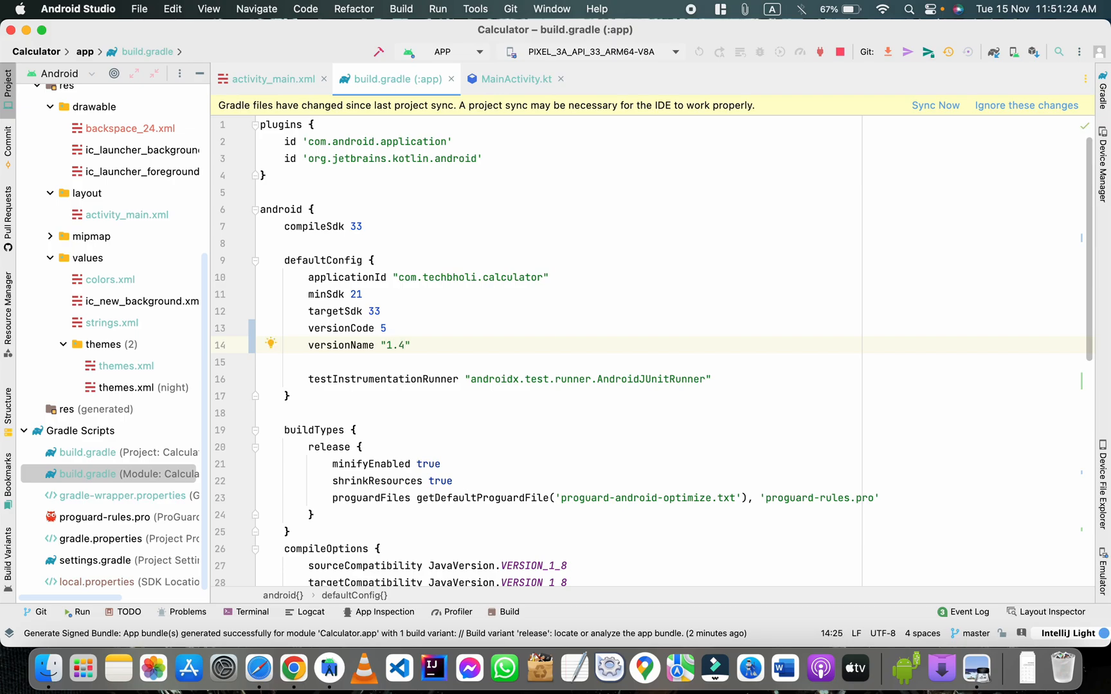
mouse_move(948, 116)
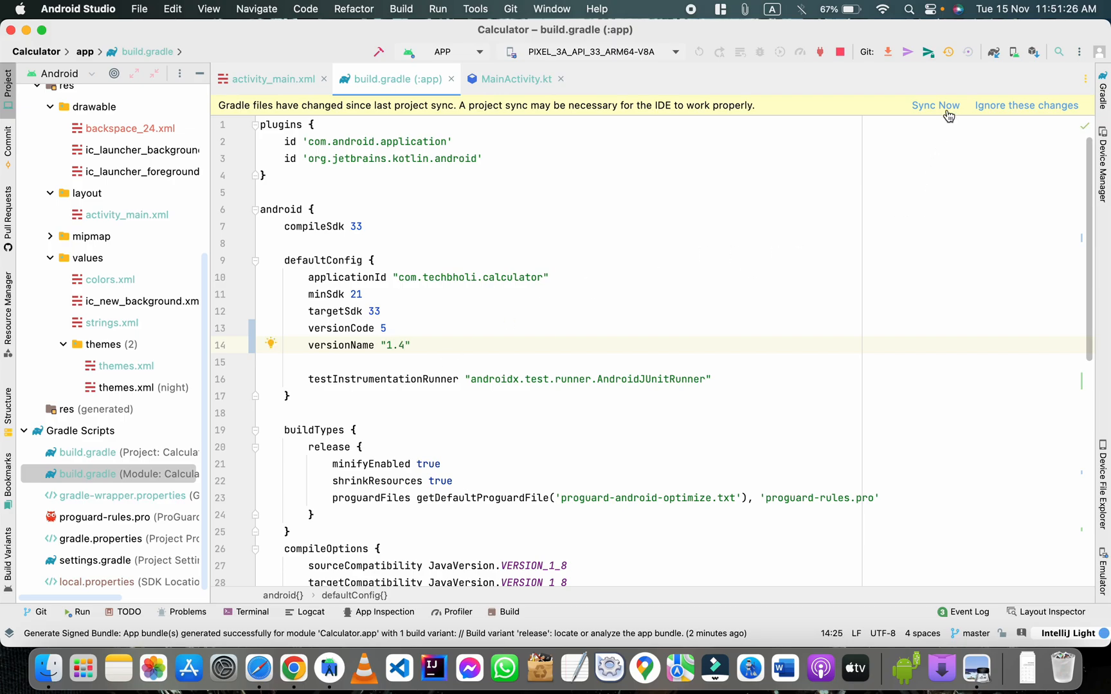
left_click(935, 105)
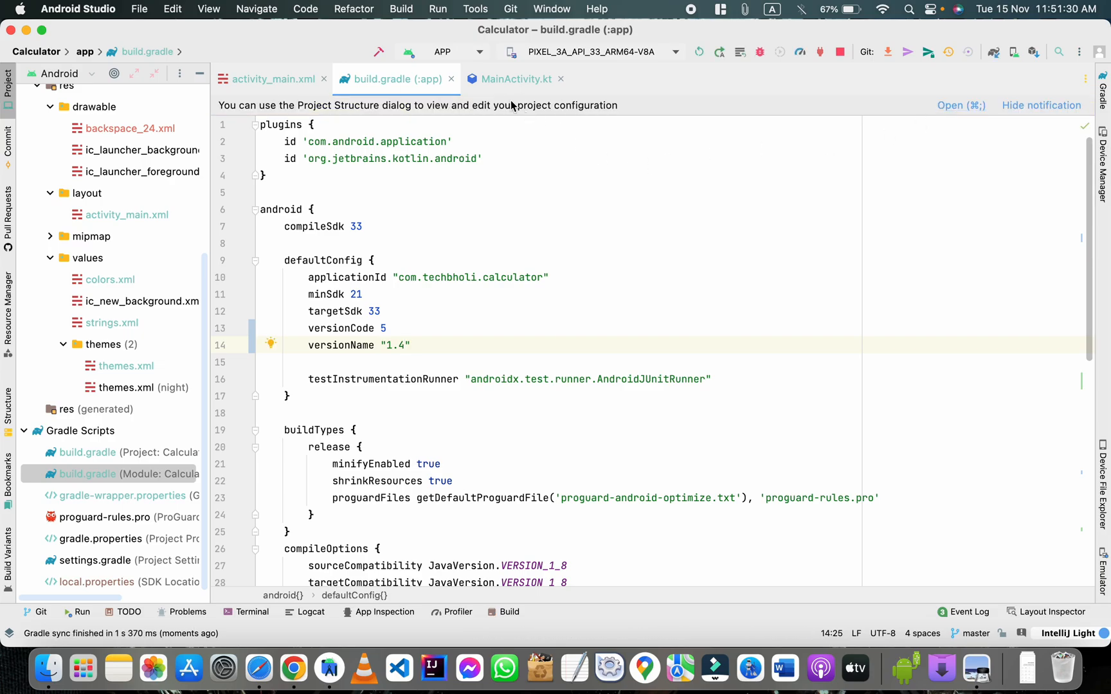
left_click(401, 9)
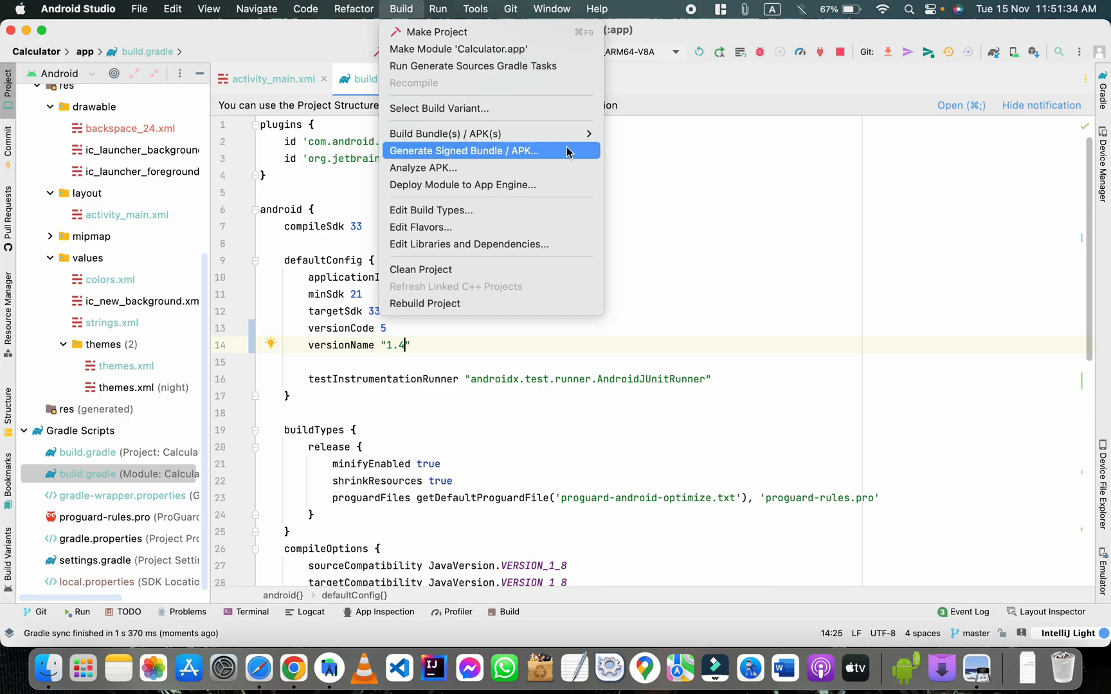
Generate a signed Android App Bundle for the release variant using the existing key store.
left_click(466, 150)
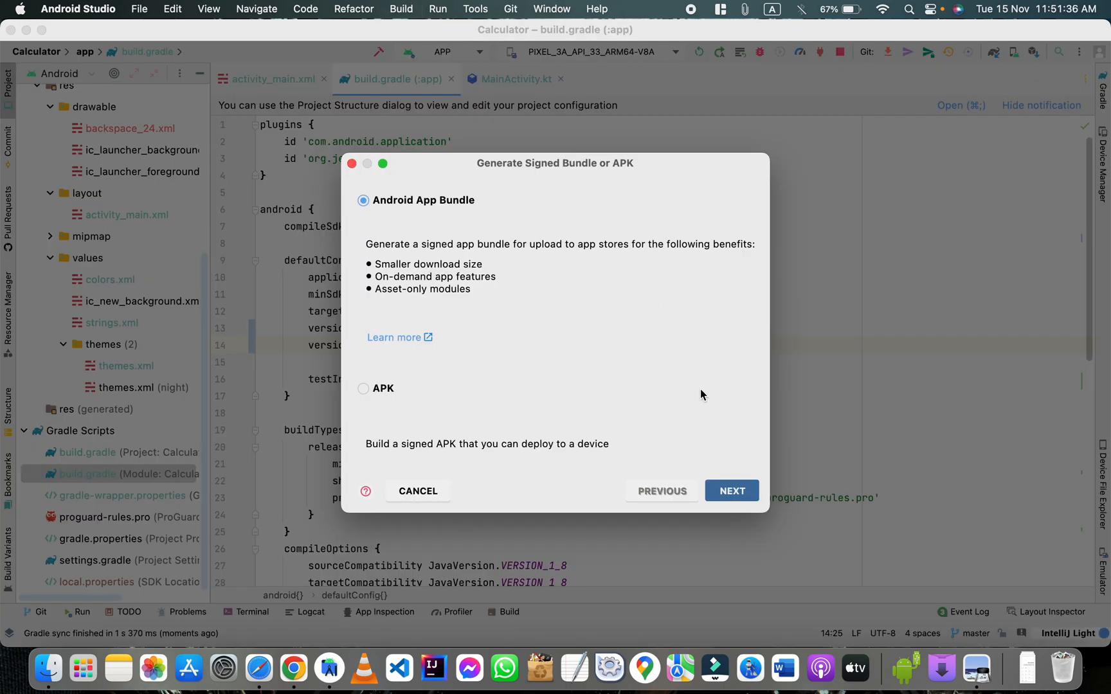
left_click(731, 490)
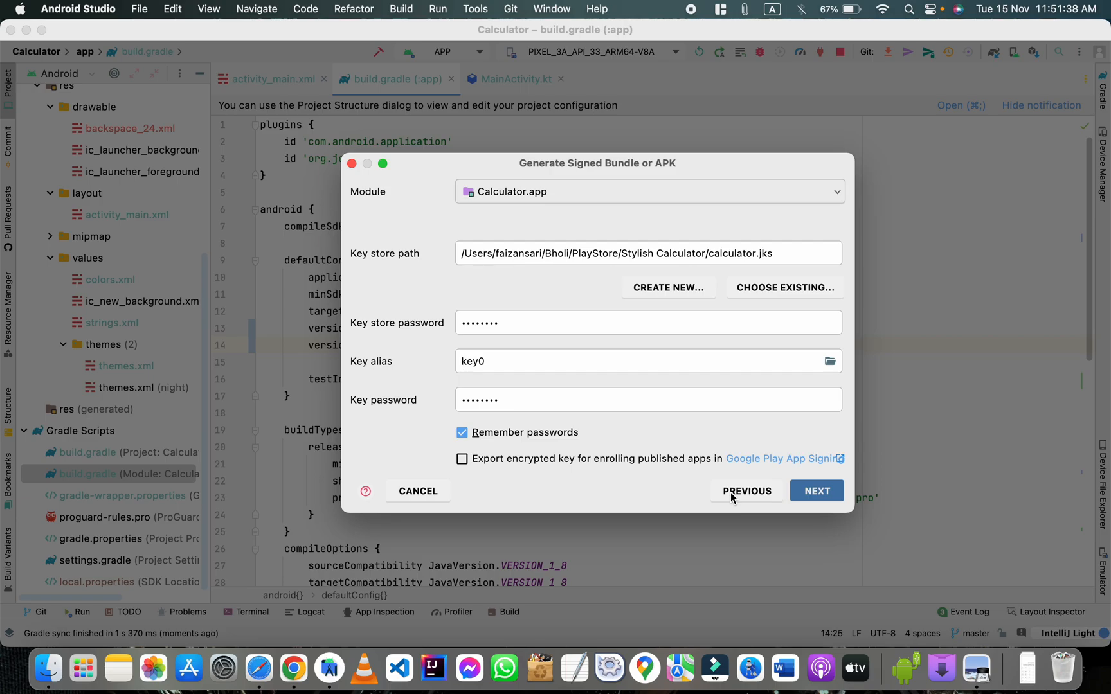
left_click(815, 491)
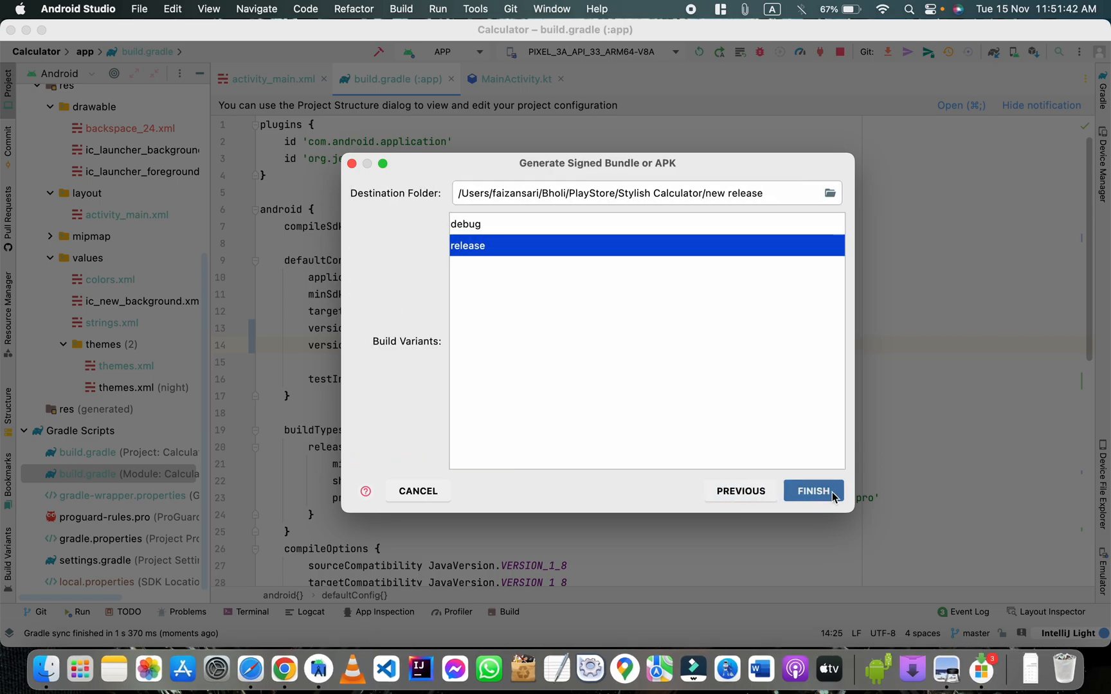
left_click(811, 491)
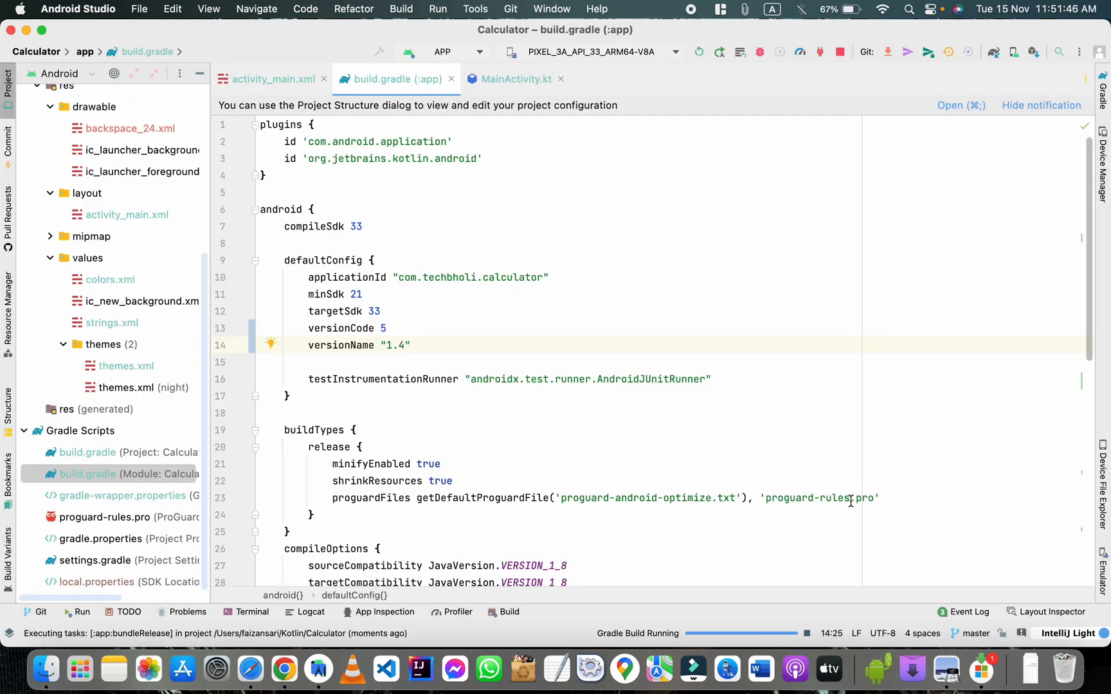
mouse_move(780, 565)
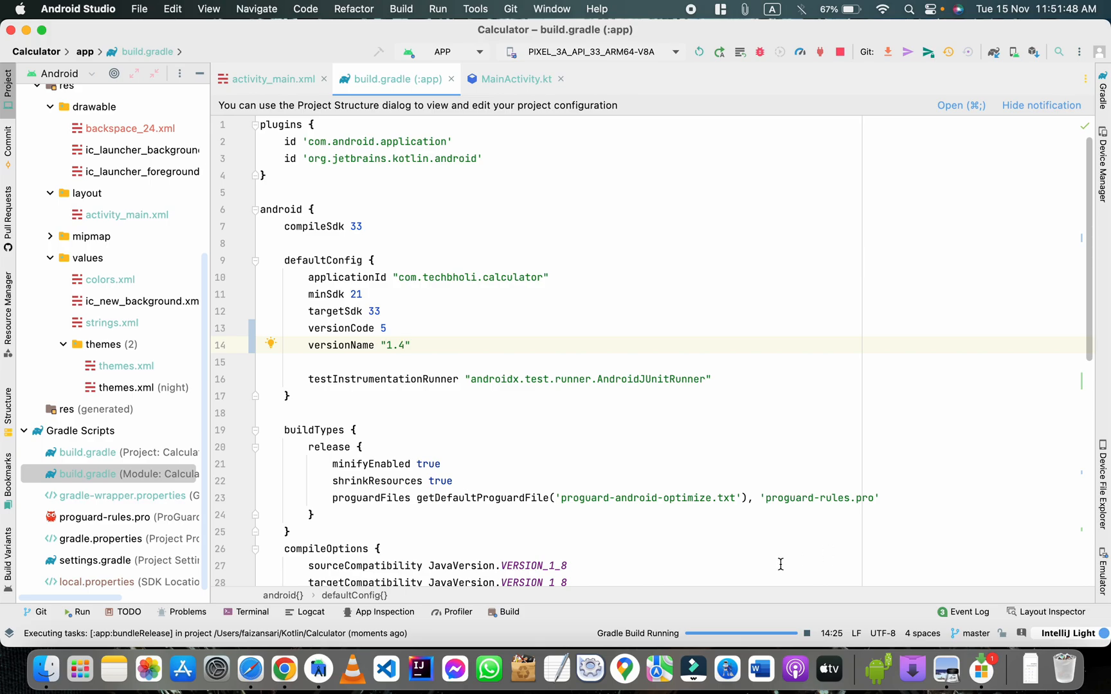
mouse_move(571, 615)
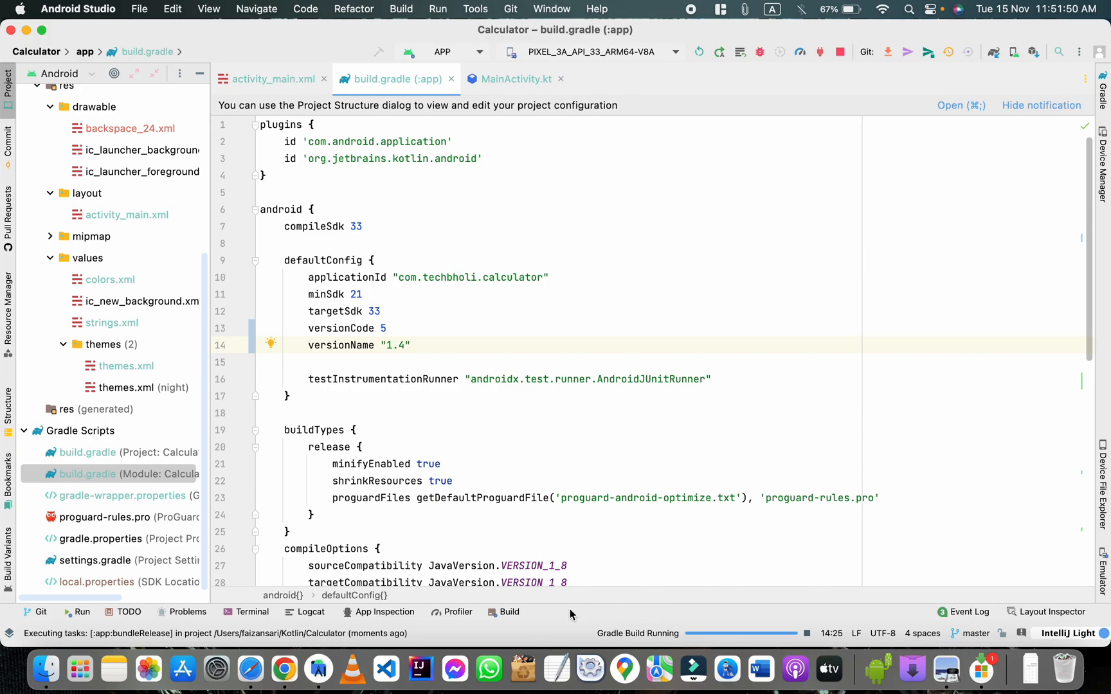
Wait for the signed Calculator release bundle to build successfully, then bring up Finder.
left_click(405, 345)
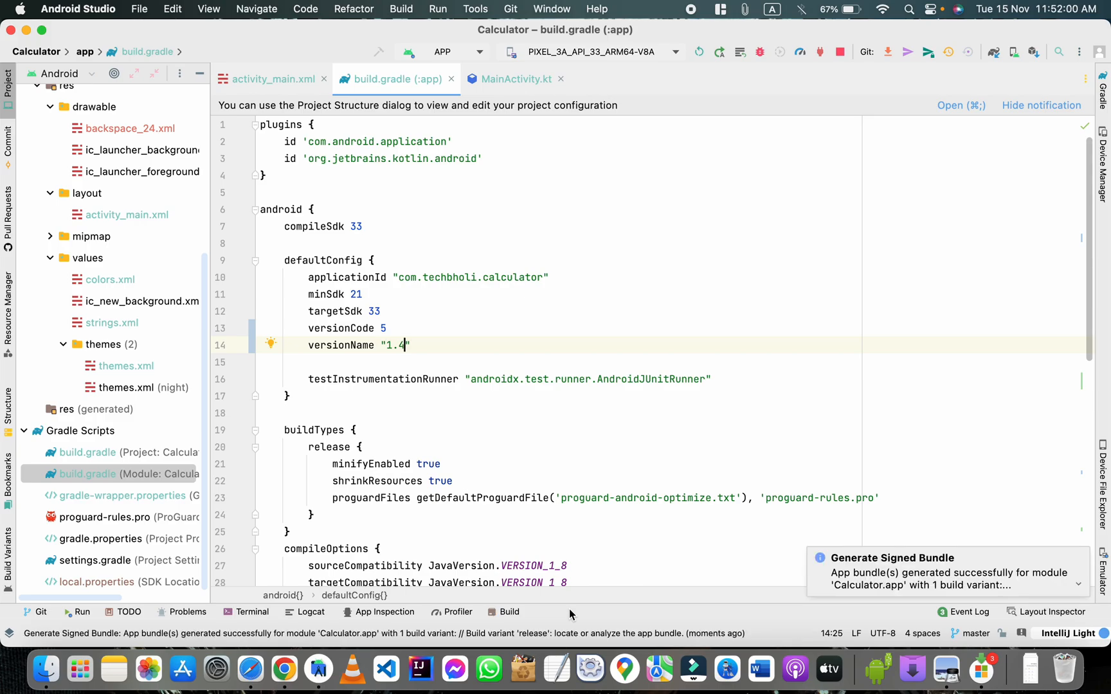
left_click(44, 667)
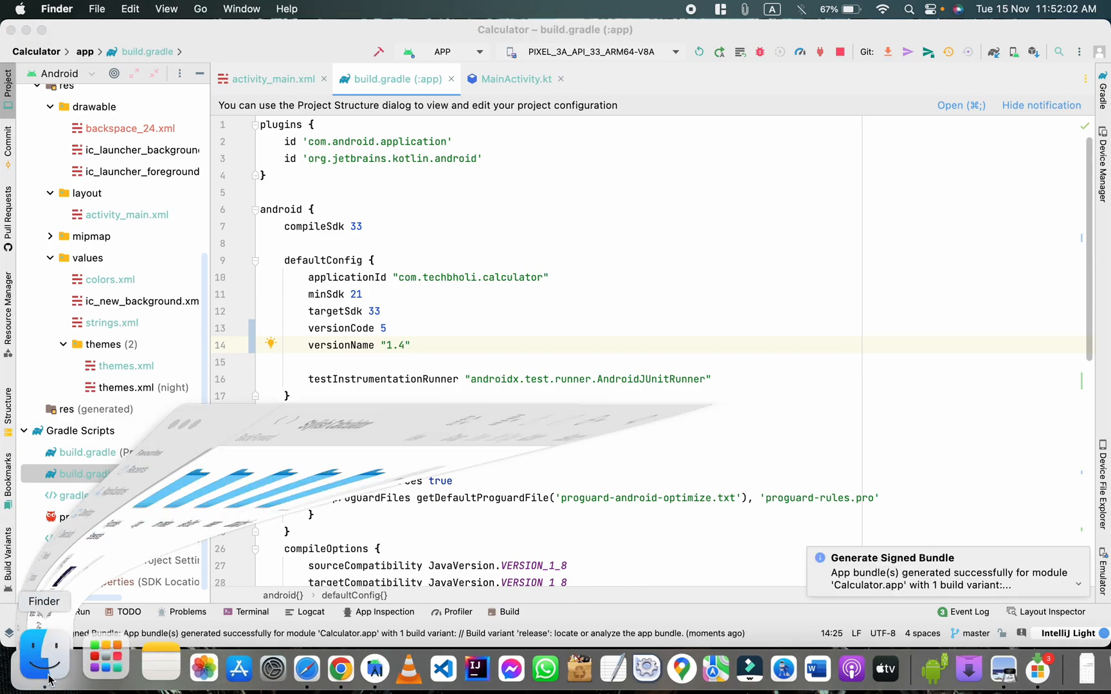
Open the 'release' folder inside 'new release' in Finder to check the generated bundle.
left_click(44, 668)
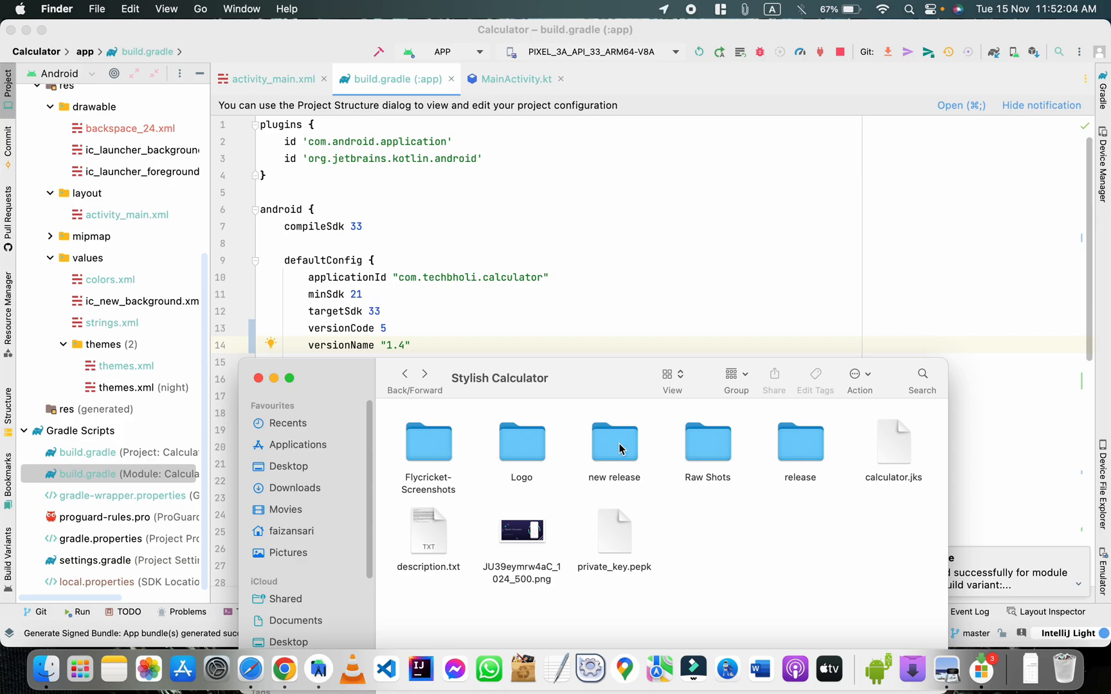
double_click(614, 441)
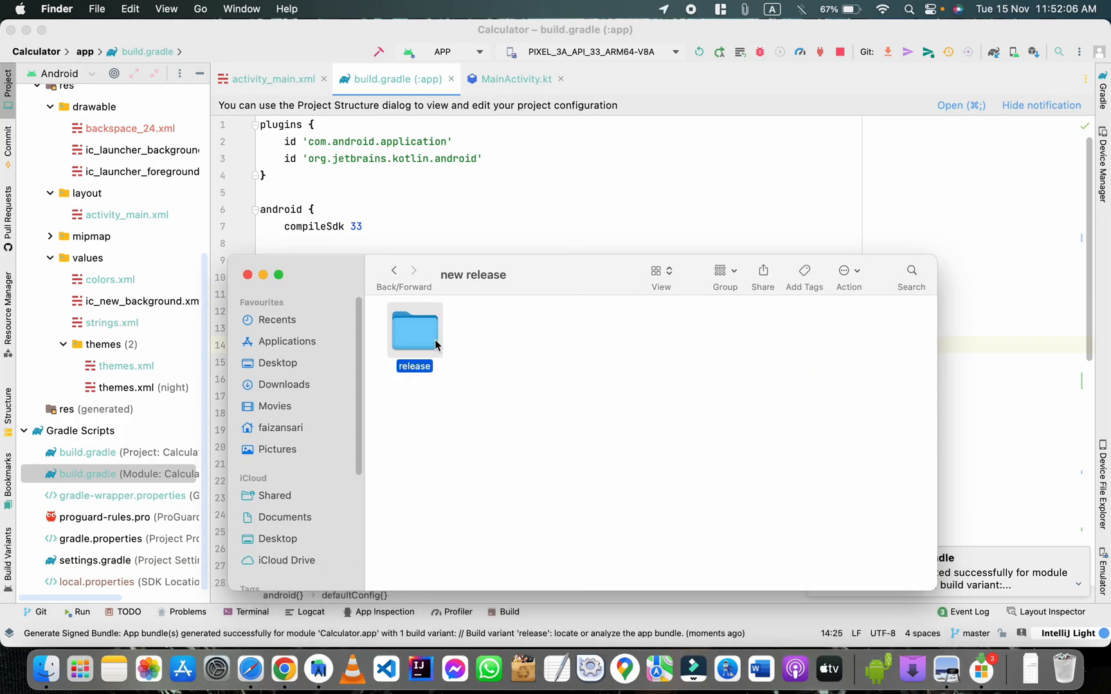
double_click(415, 329)
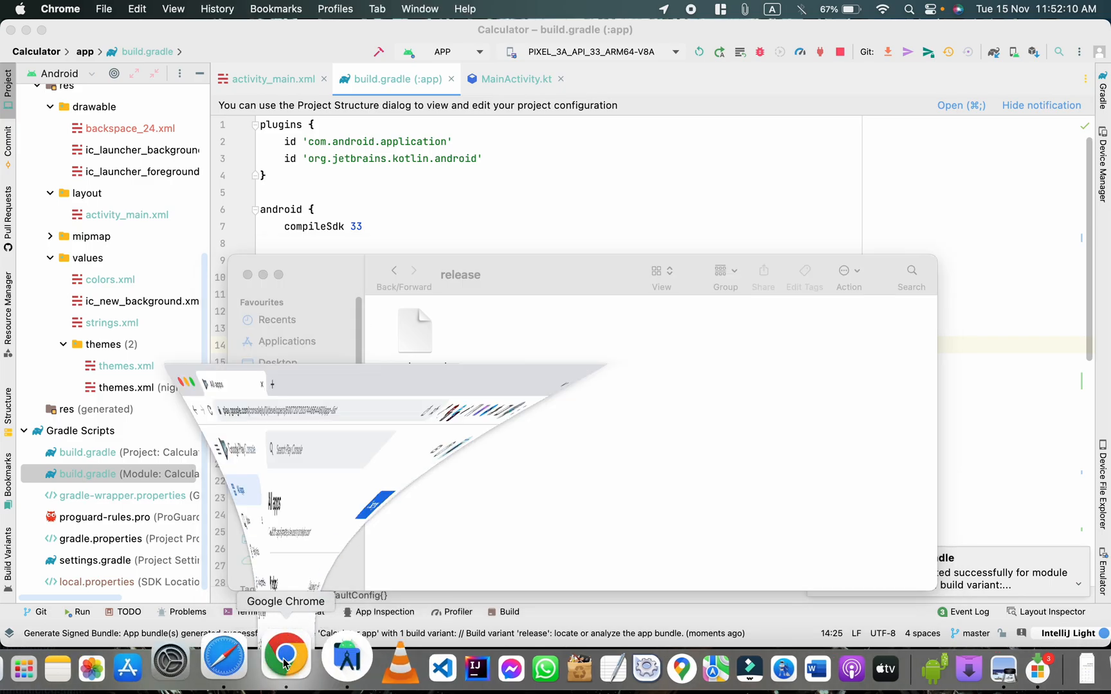
Switch to Chrome showing Play Console's All apps list with Stylish Calculator.
left_click(285, 655)
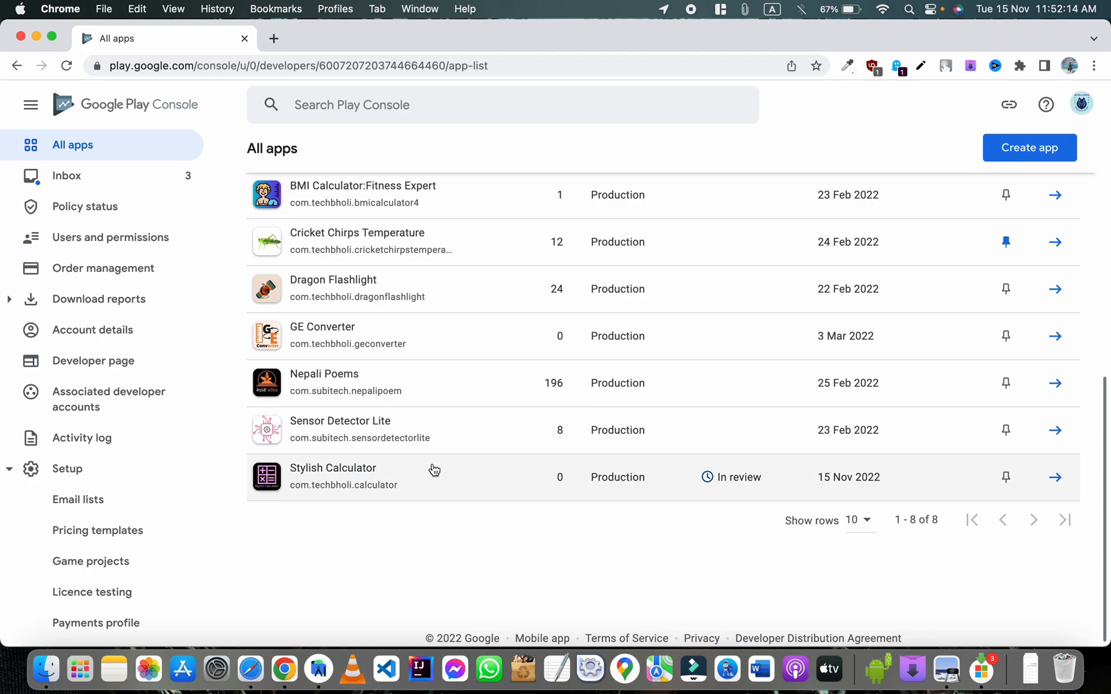
mouse_move(363, 468)
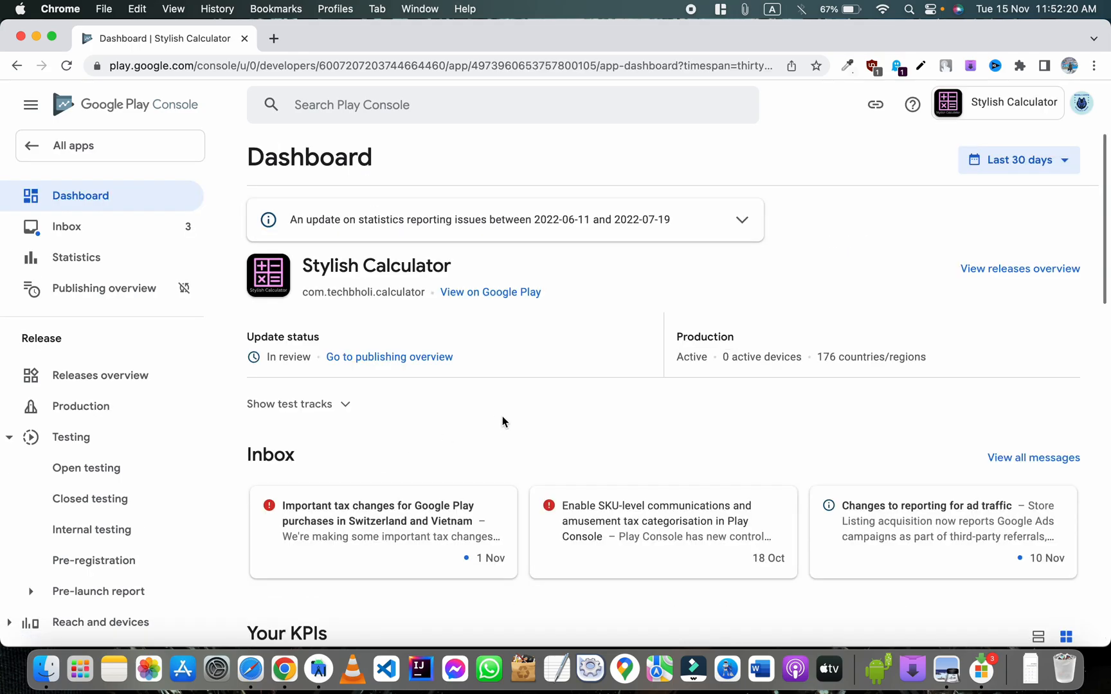
mouse_move(896, 342)
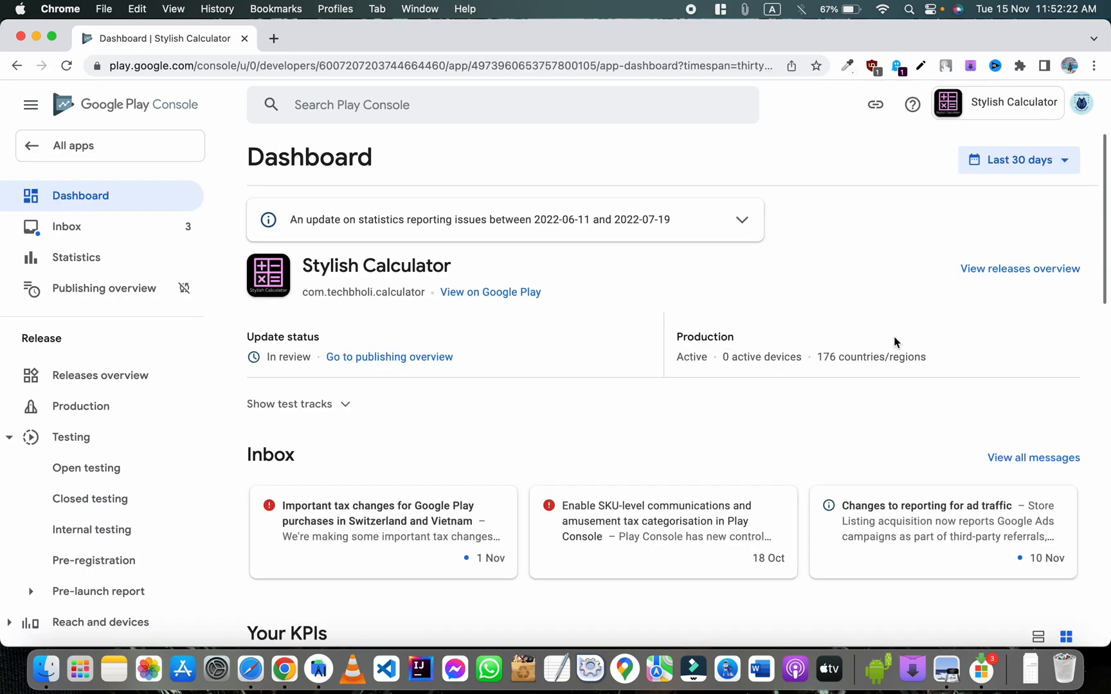
mouse_move(81, 406)
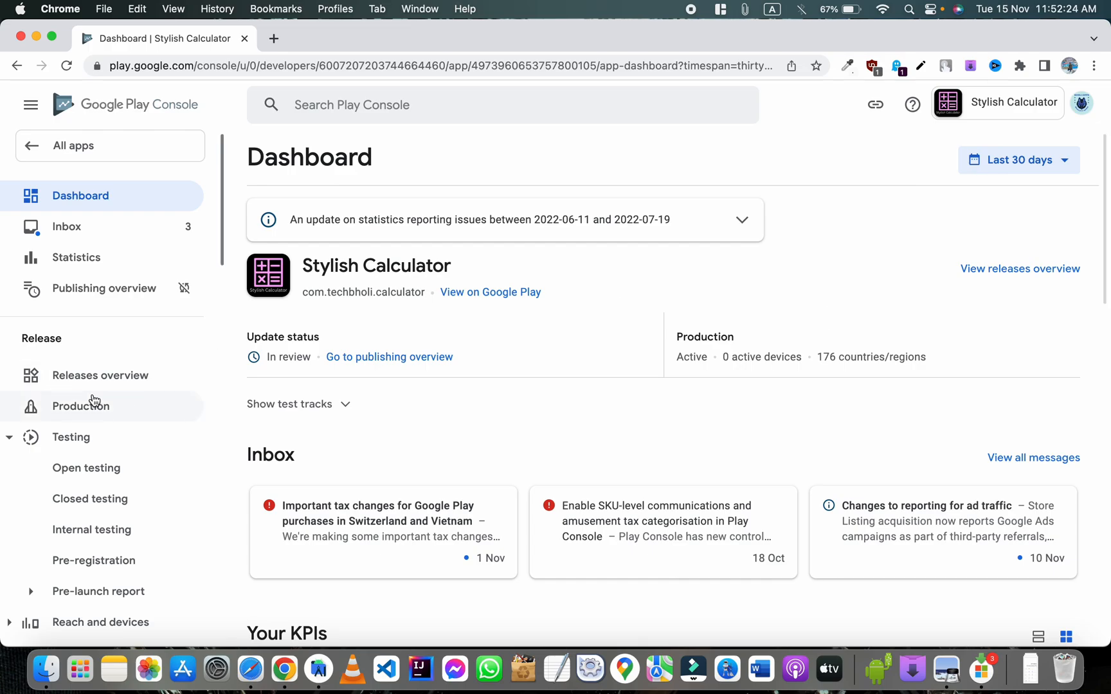
Open the Production track and edit the release to start a new one.
left_click(81, 405)
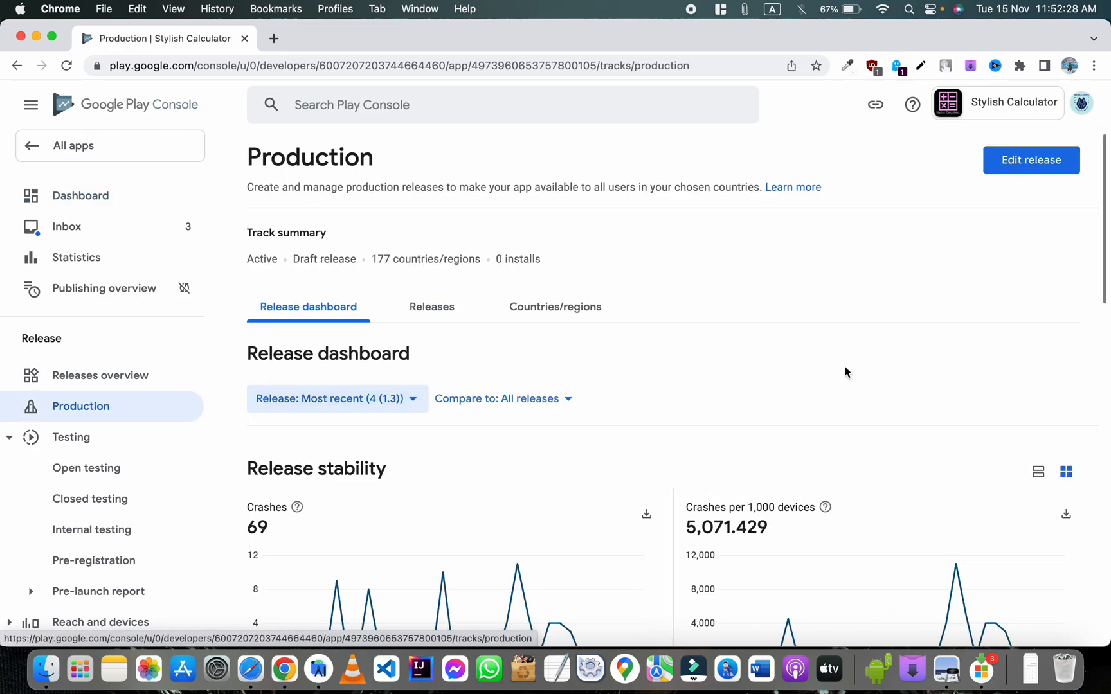
left_click(1029, 159)
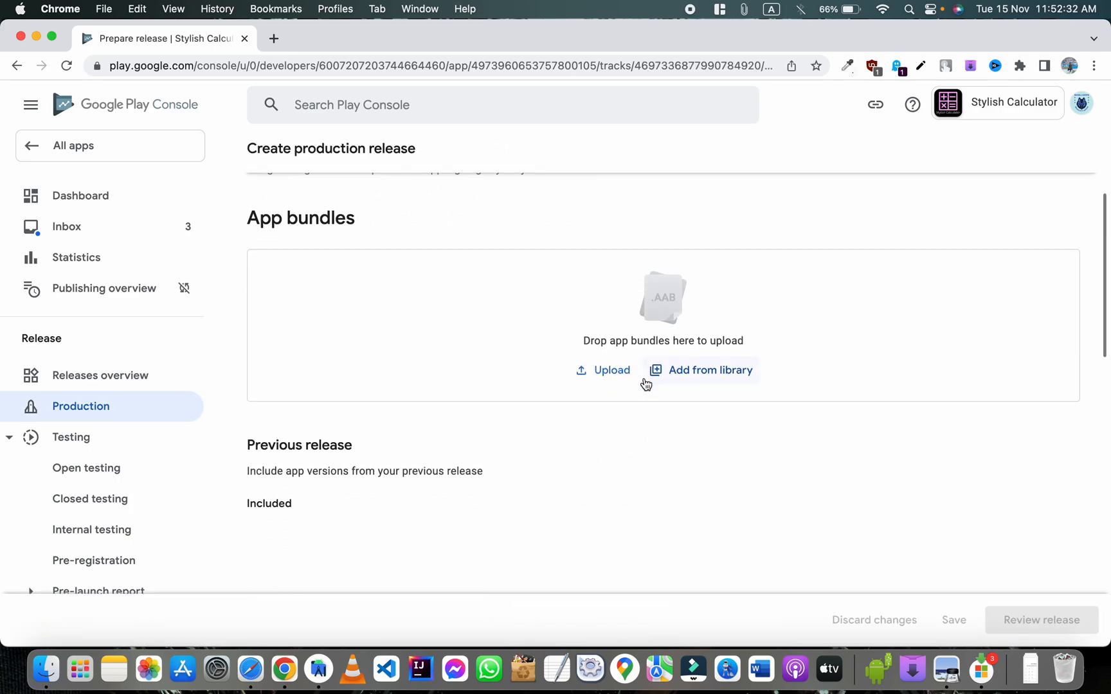
Upload app-release.aab, version 5 (1.4), replacing version 4 (1.3) in the release.
left_click(603, 370)
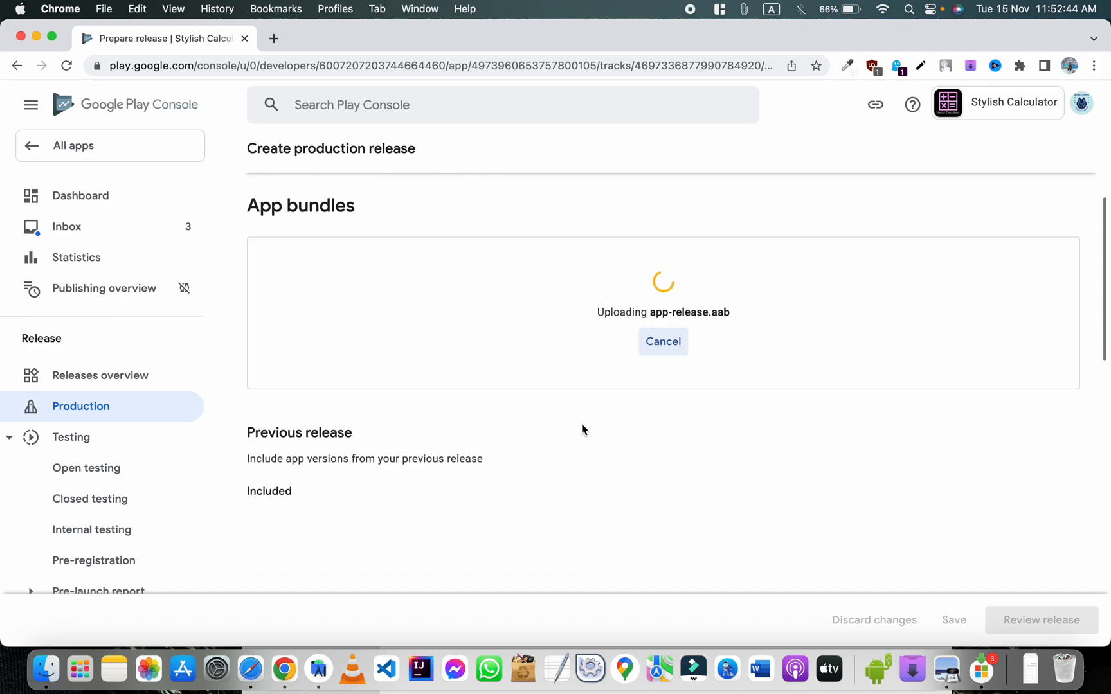
scroll("down", 3)
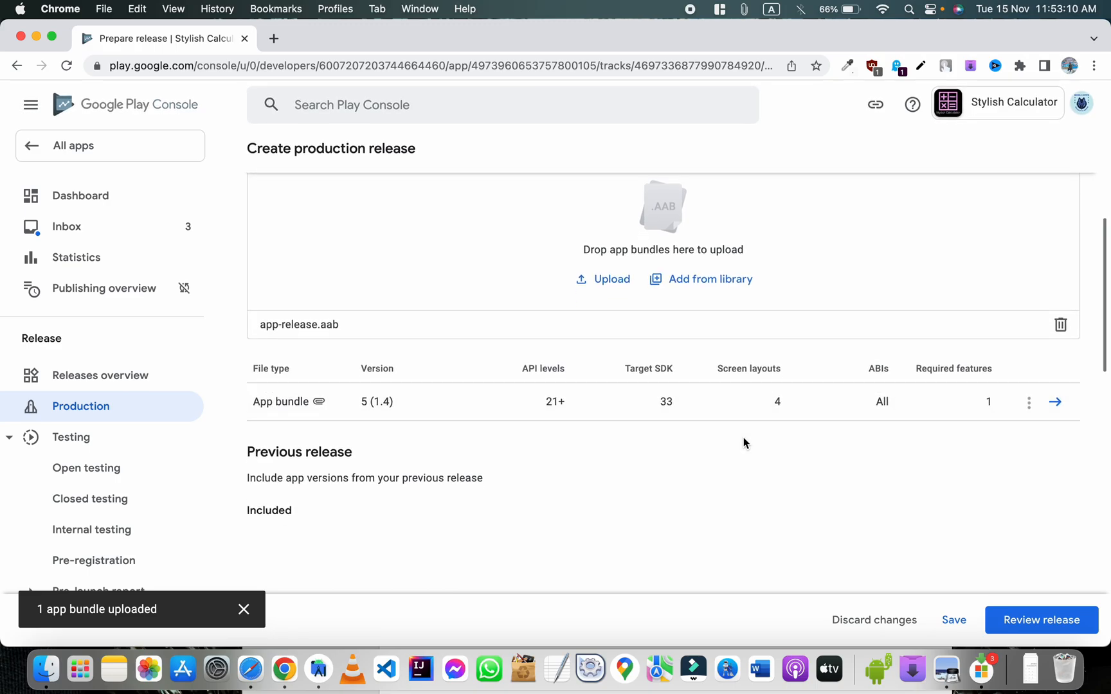
scroll("down", 3)
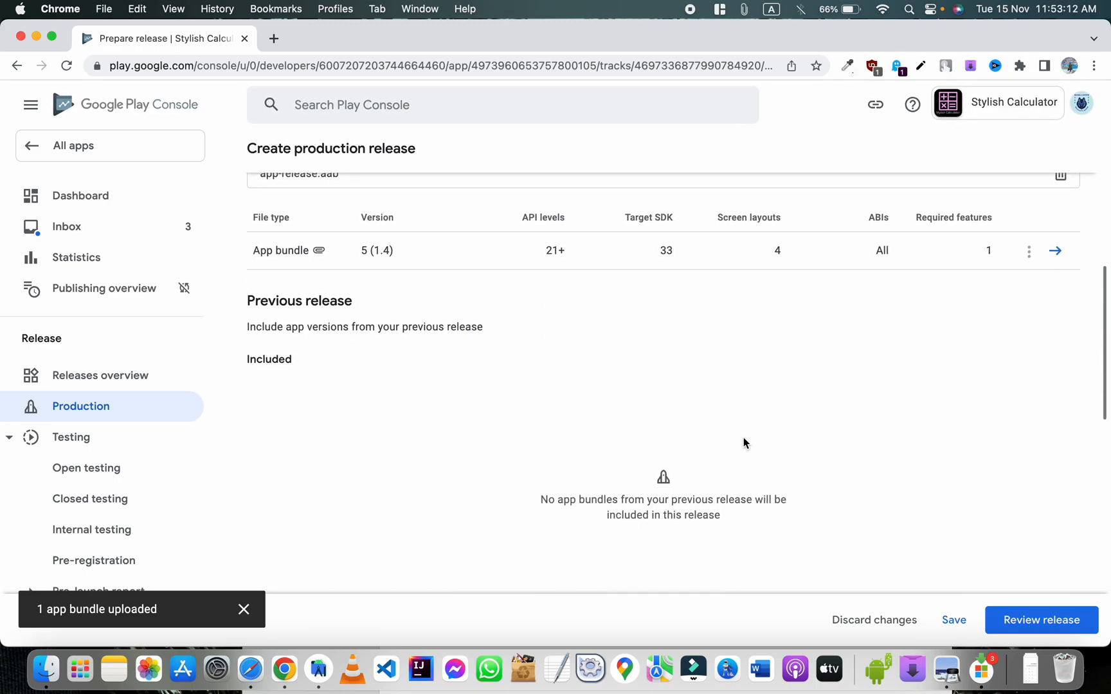
scroll("down", 3)
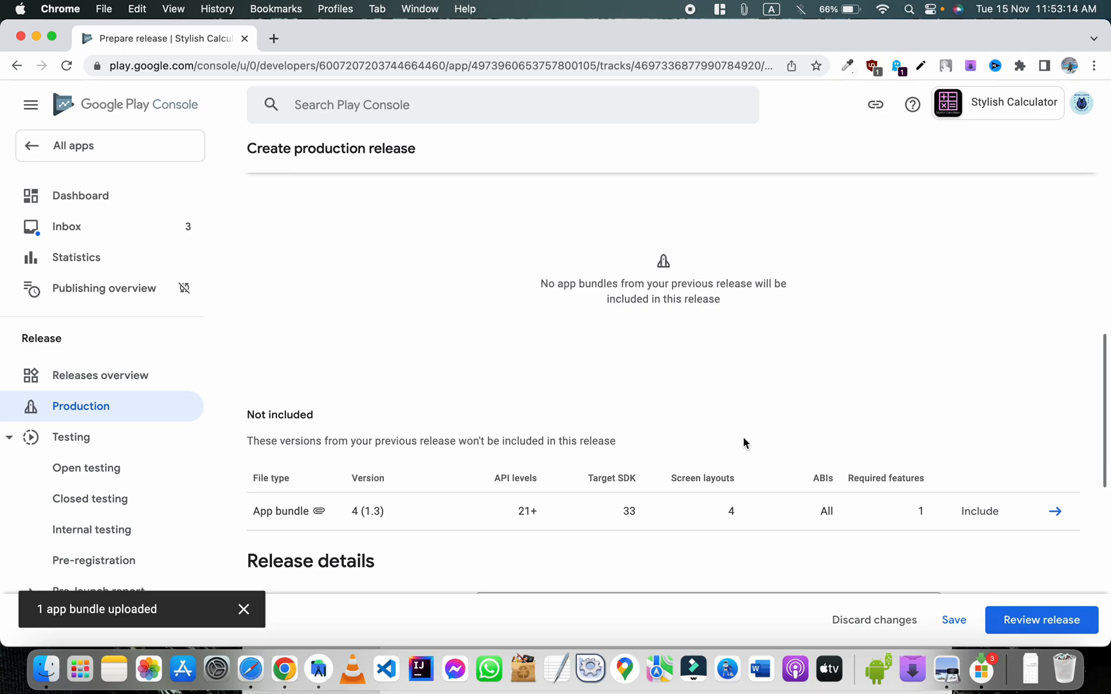
Replace the placeholder en-GB release note with '*UI is changed'.
scroll("down", 3)
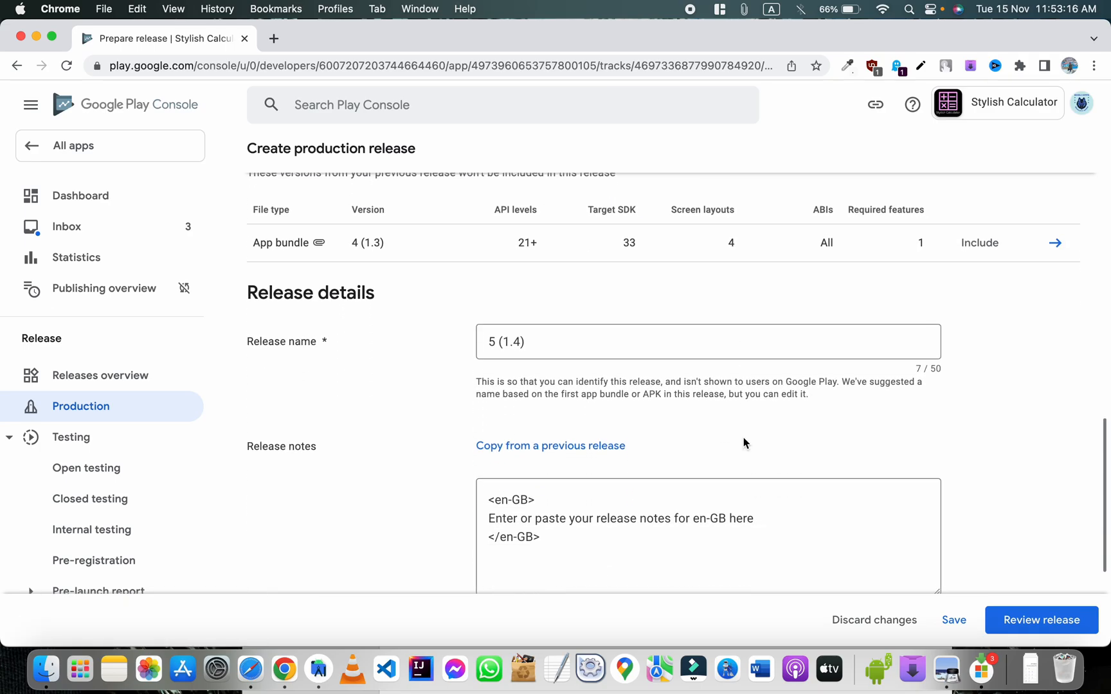
scroll("up", 3)
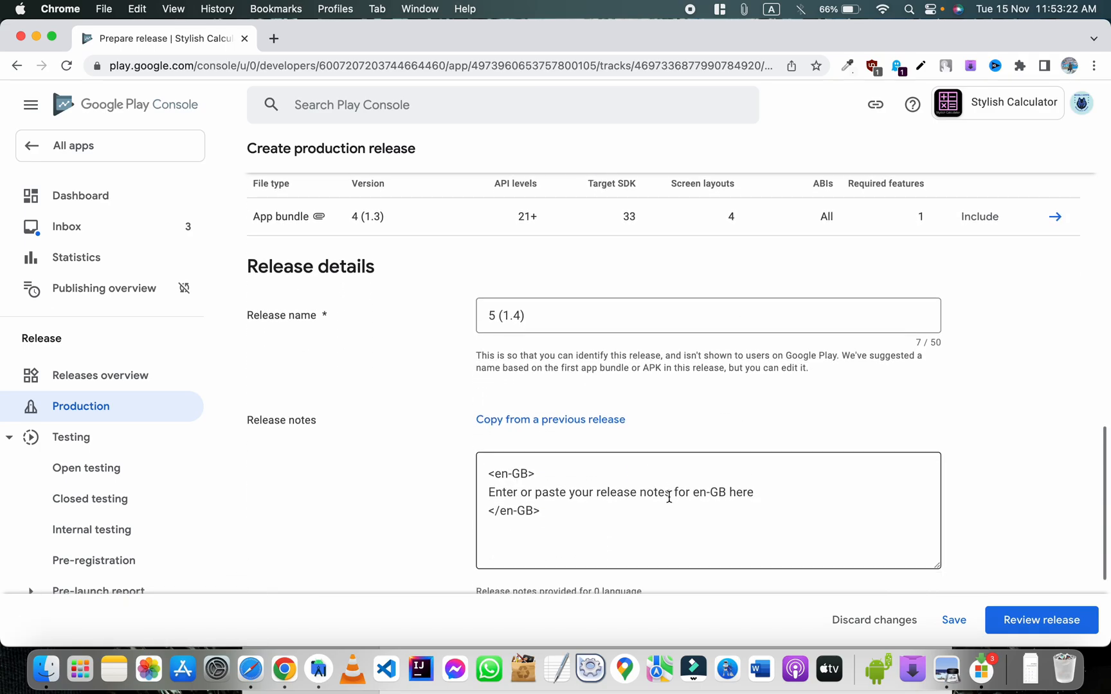
mouse_move(736, 494)
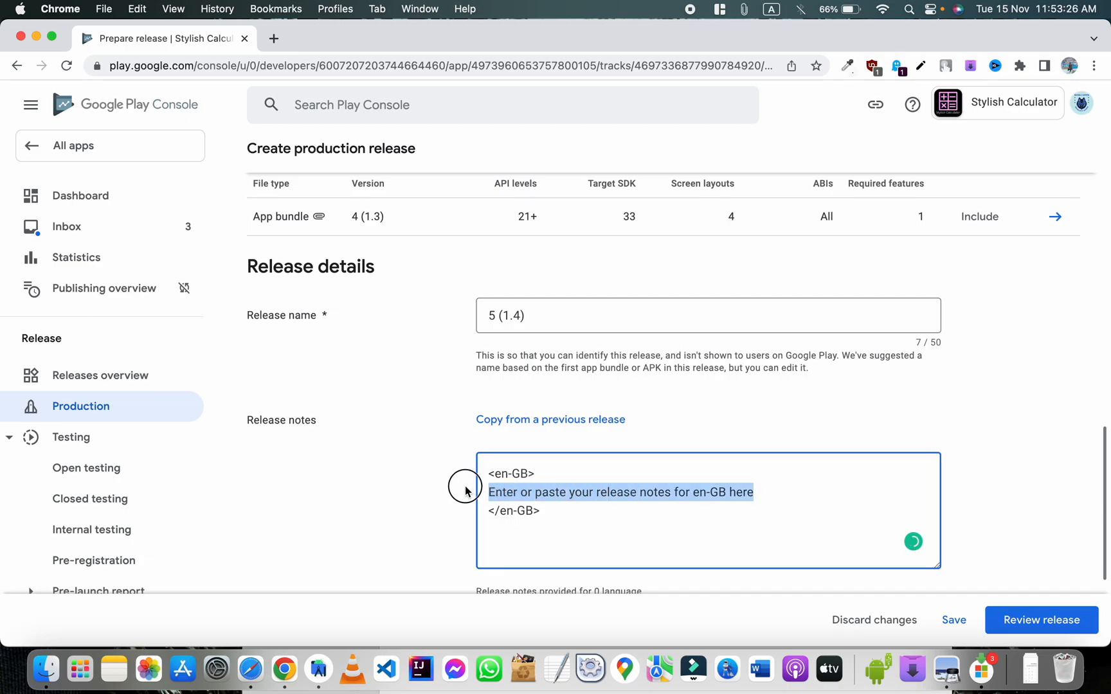
mouse_move(633, 536)
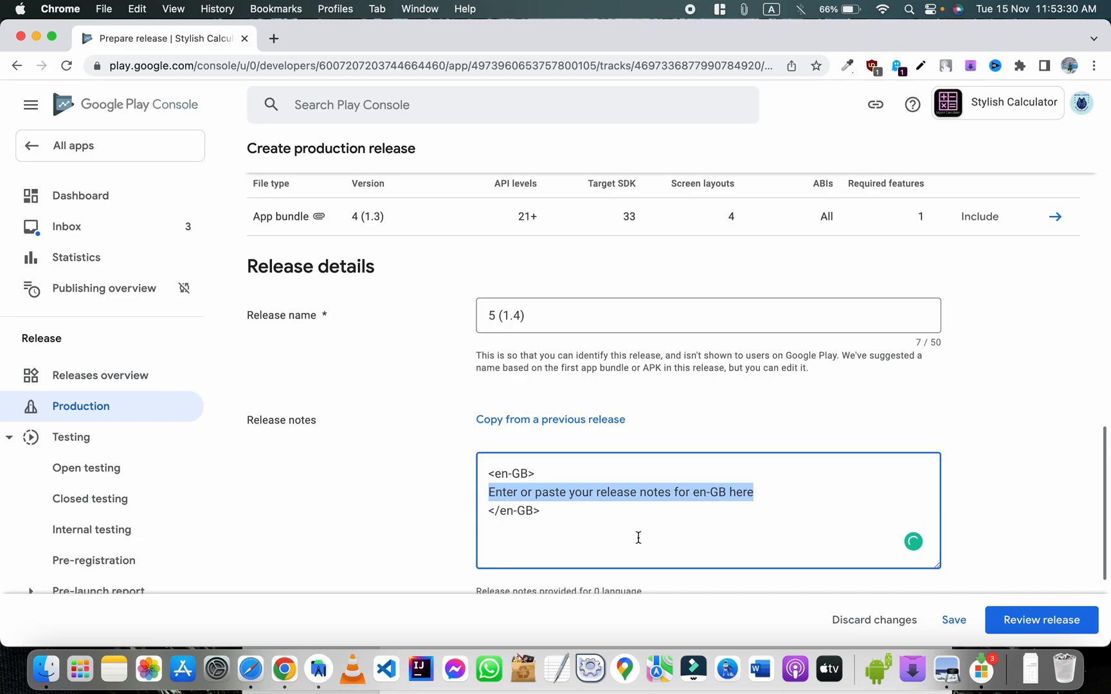
type("*")
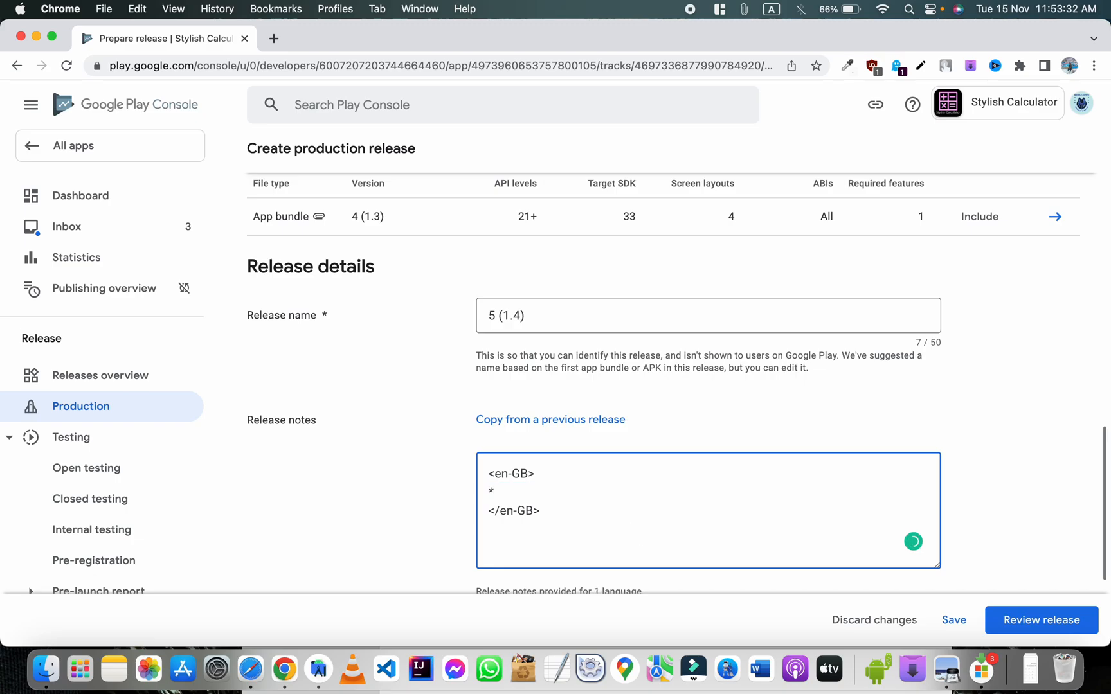
type("Ui")
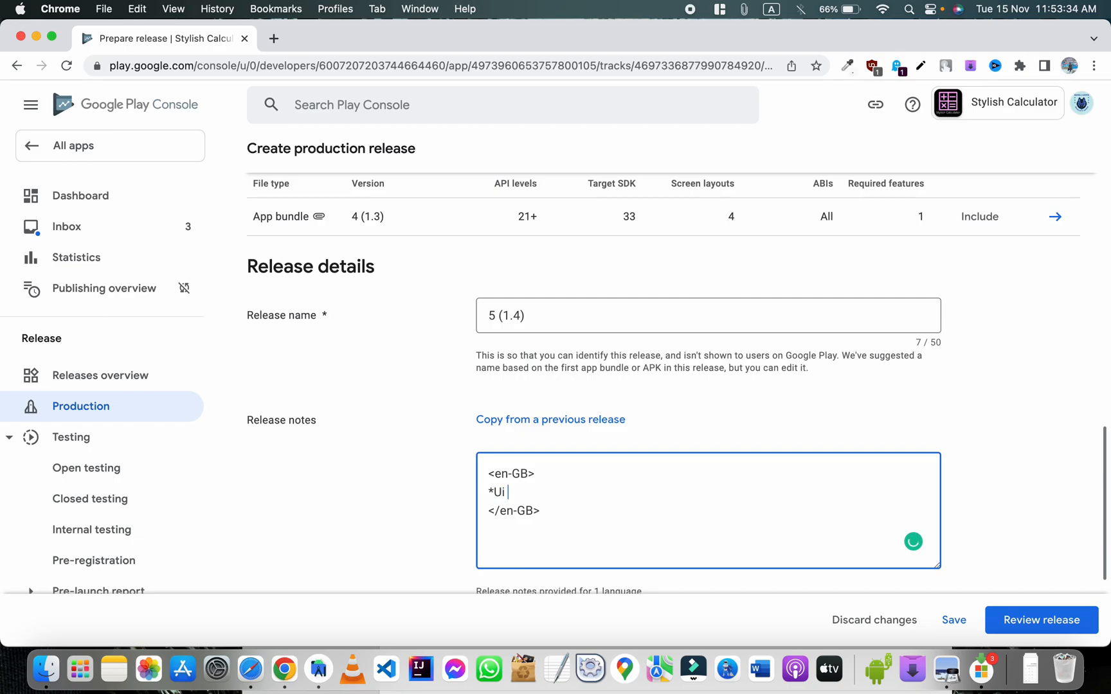
type("UI is")
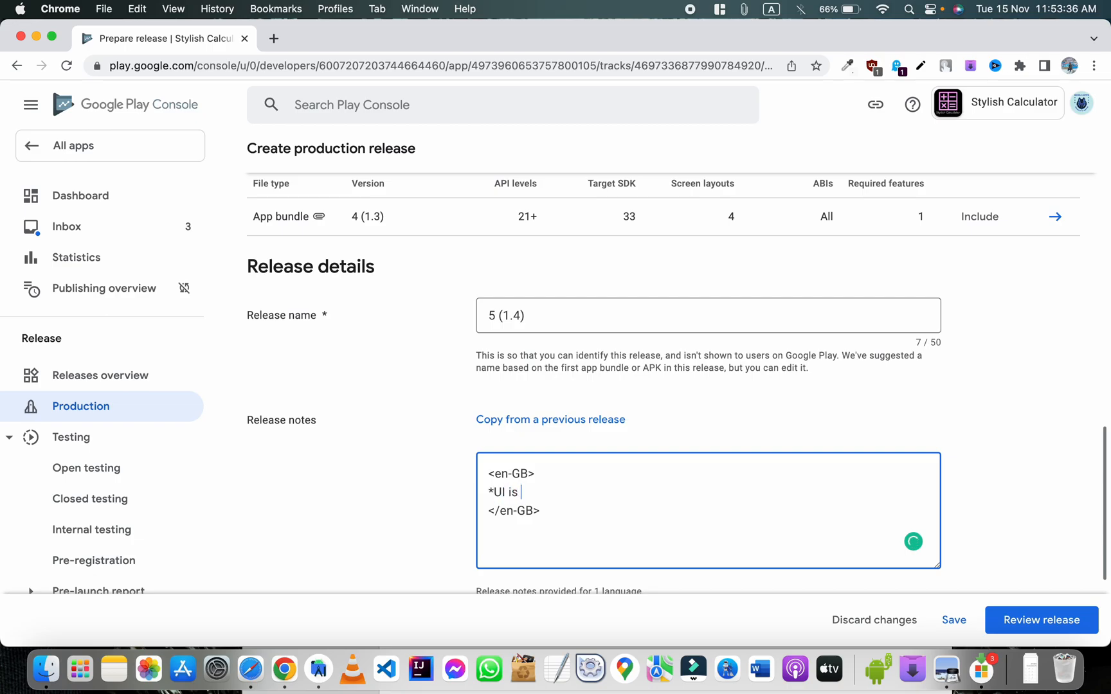
type("changed")
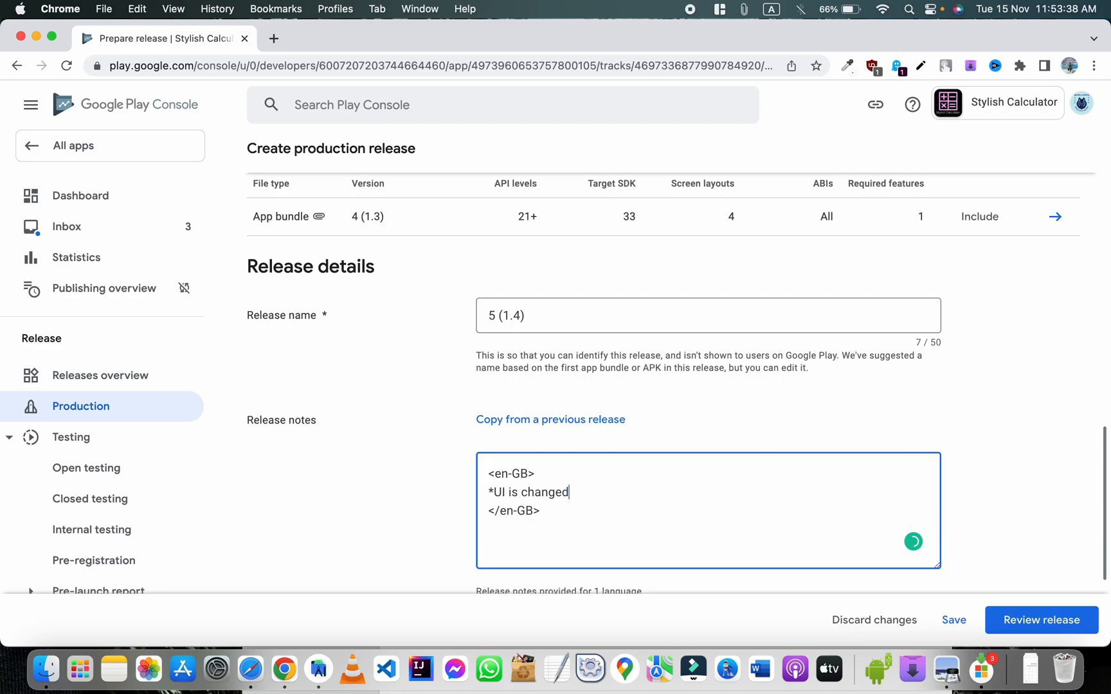
Add a second release note line '*Performance Increased'.
key("Return")
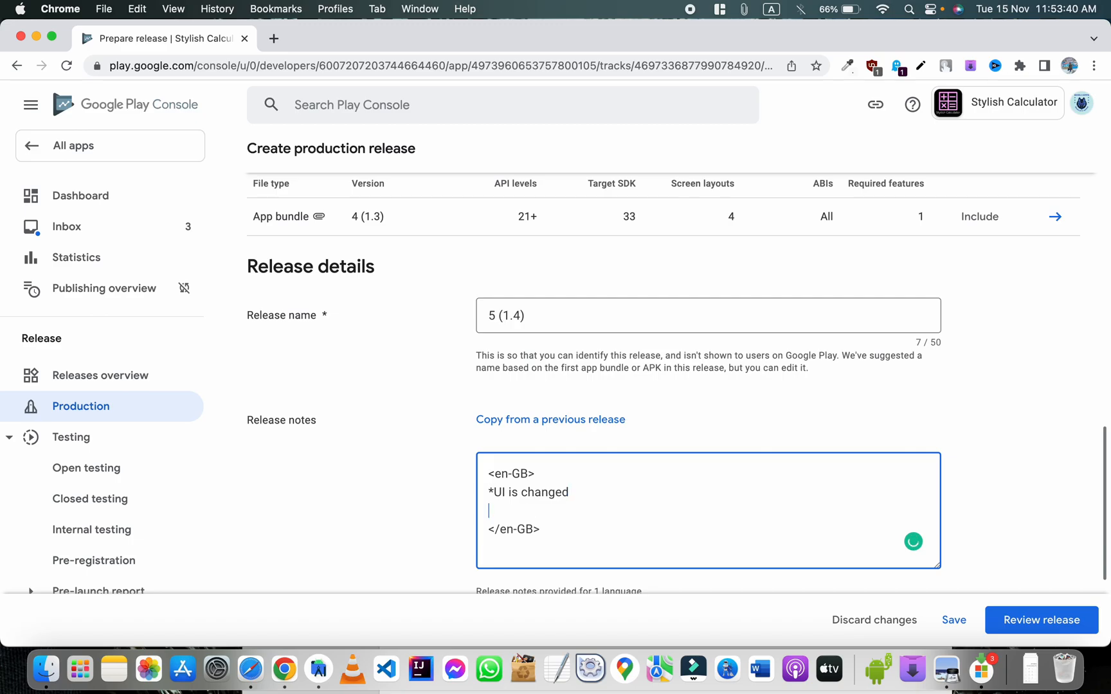
type("*")
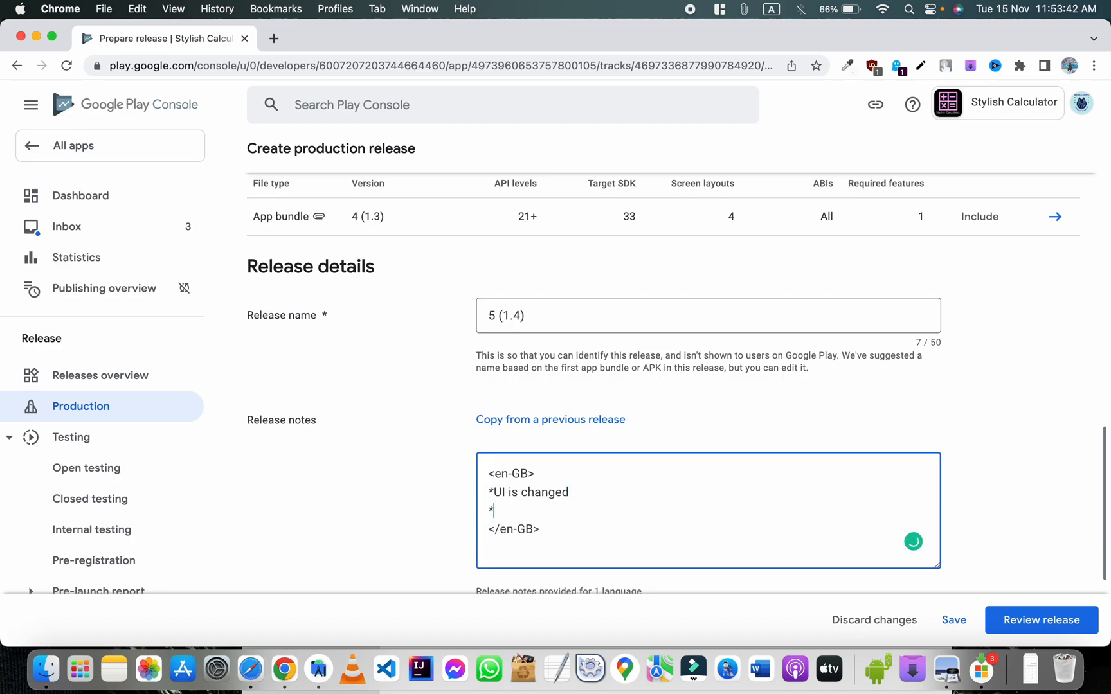
type("Performance")
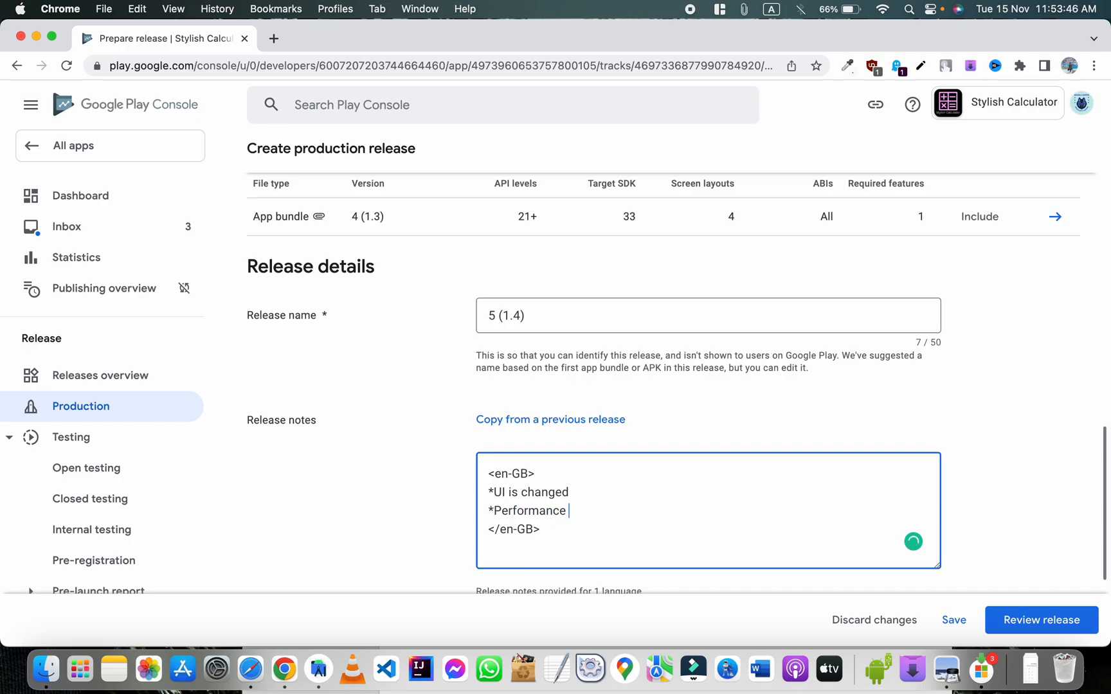
type("Increased")
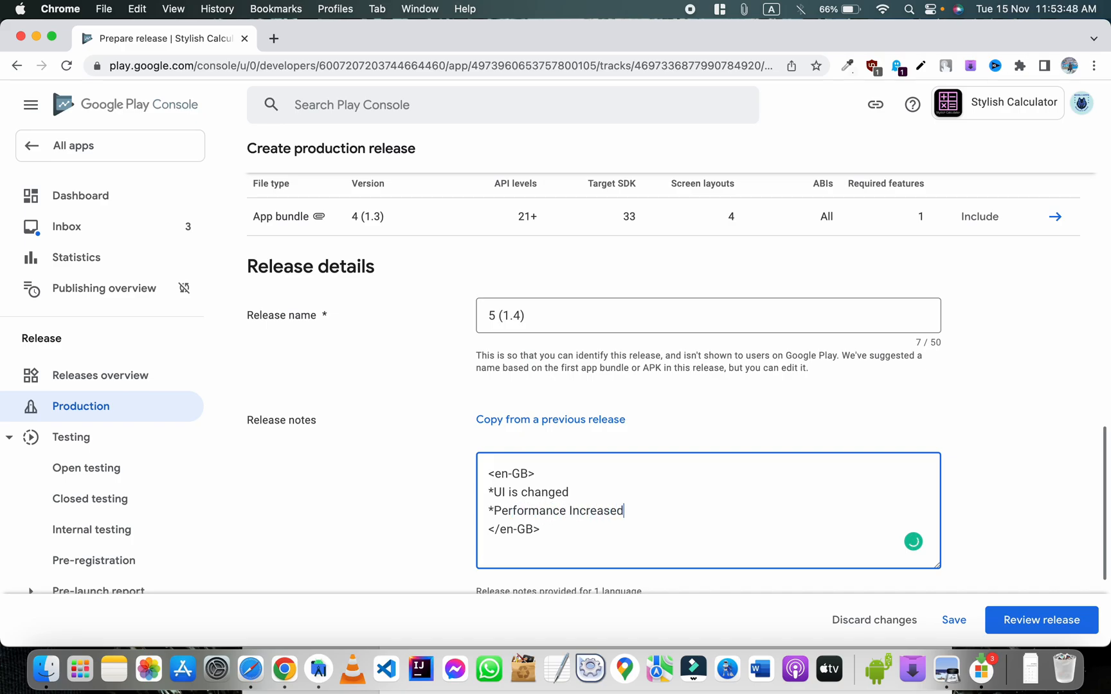
scroll("down", 3)
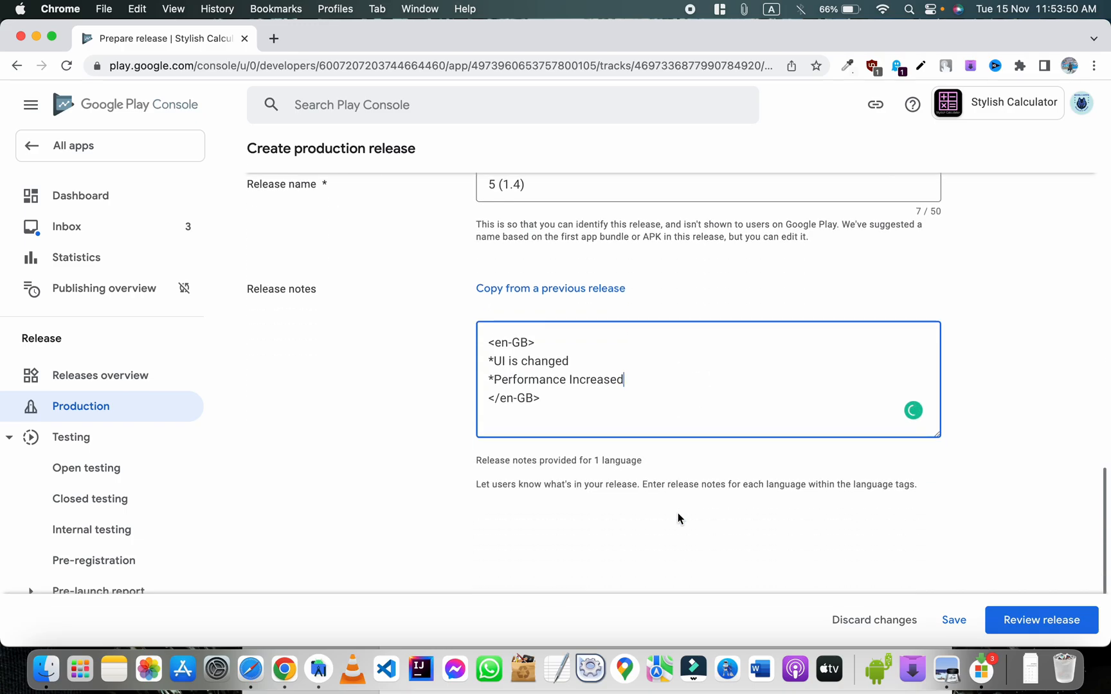
scroll("up", 3)
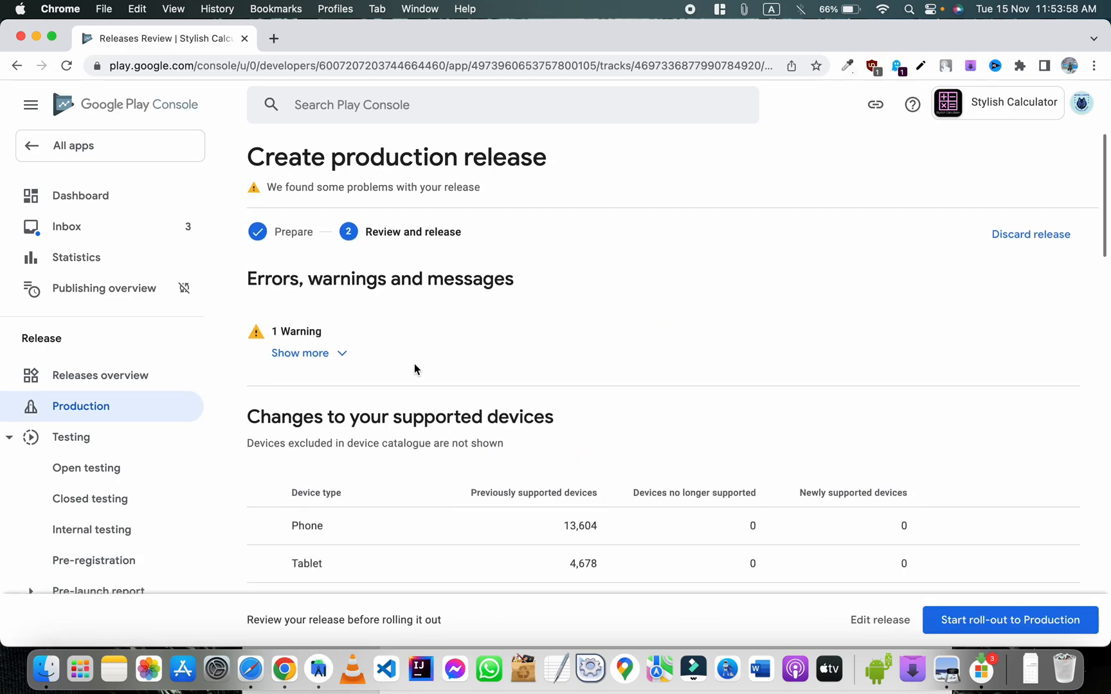
Read the single archived-APK warning on the review page and check supported devices.
left_click(299, 353)
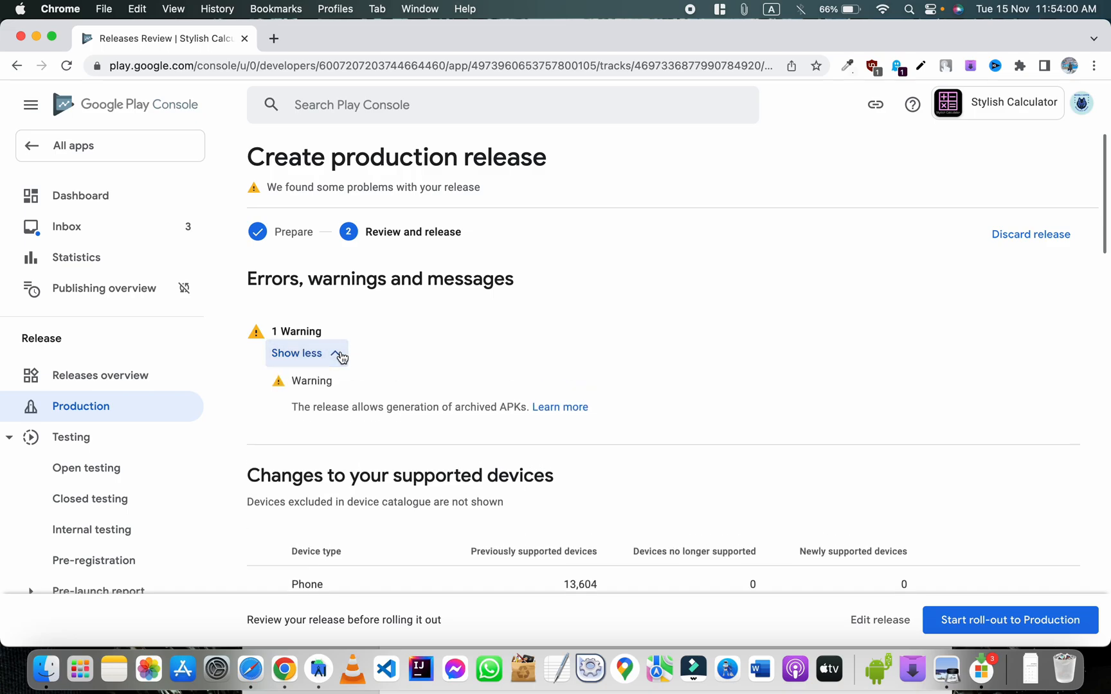
mouse_move(373, 412)
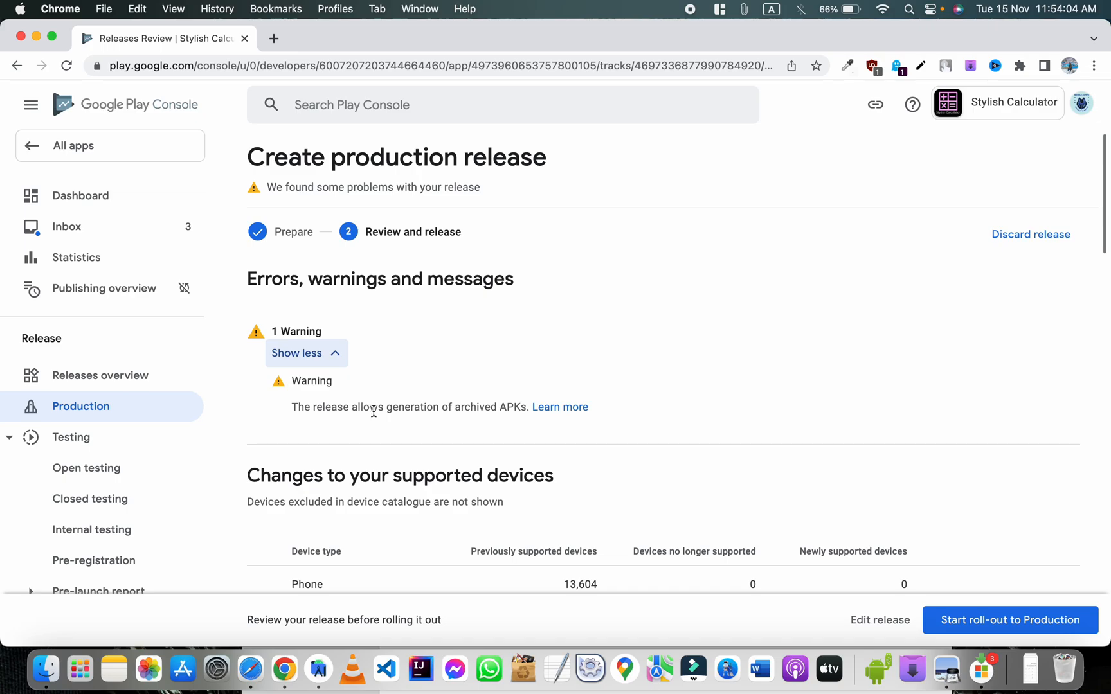
mouse_move(452, 433)
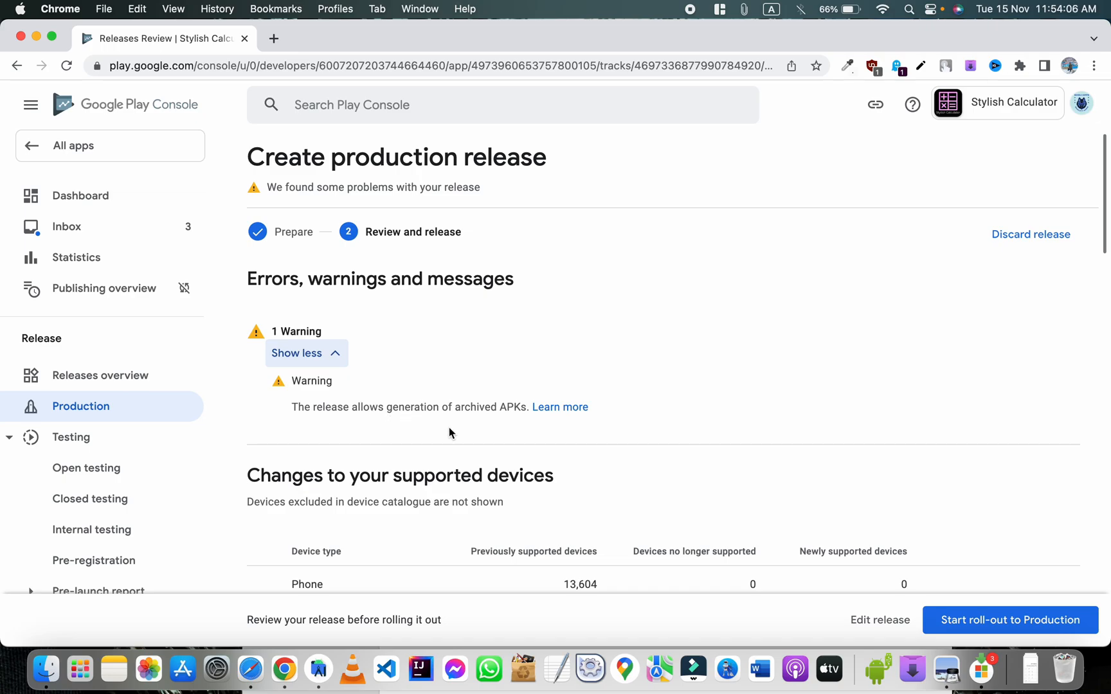
mouse_move(386, 376)
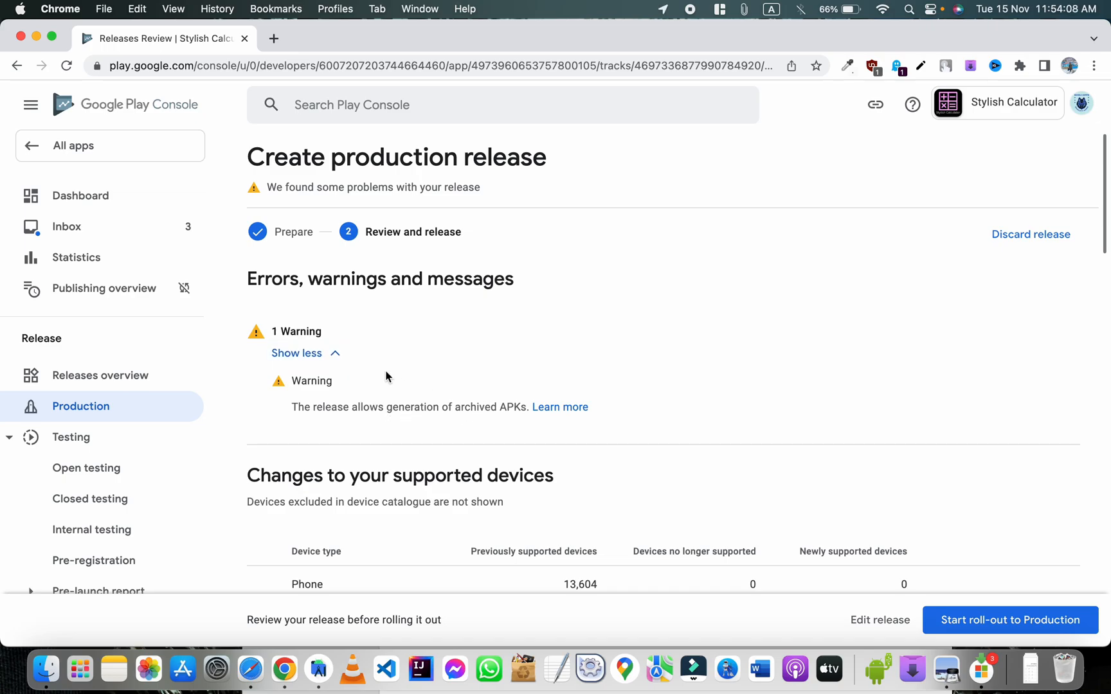
left_click(297, 353)
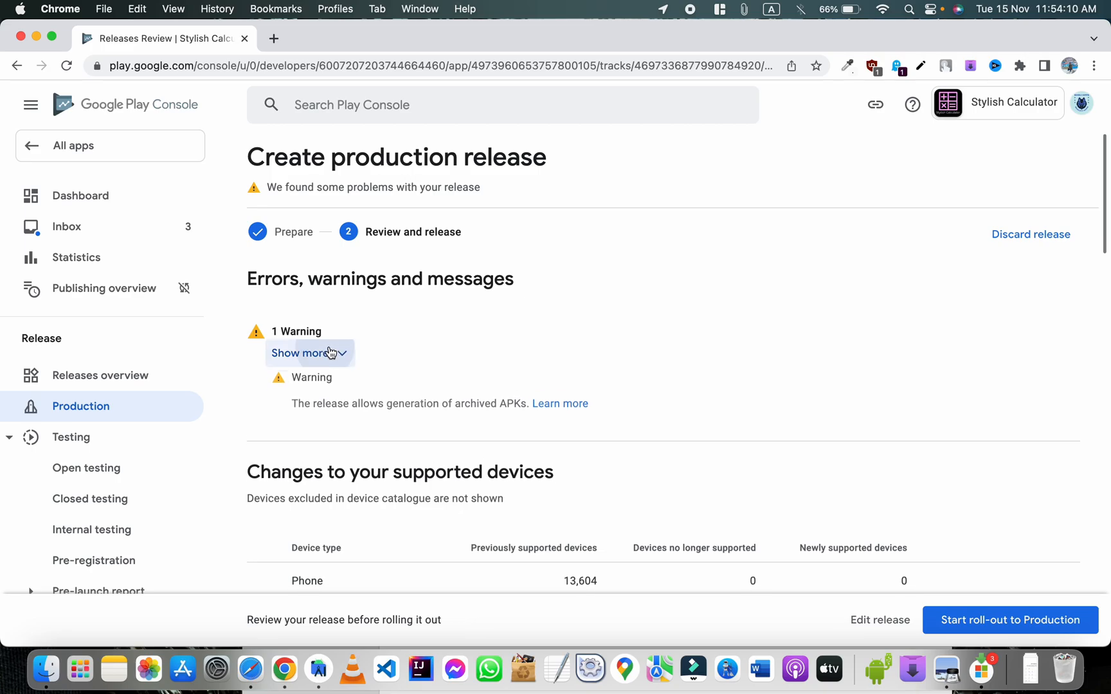
scroll("down", 3)
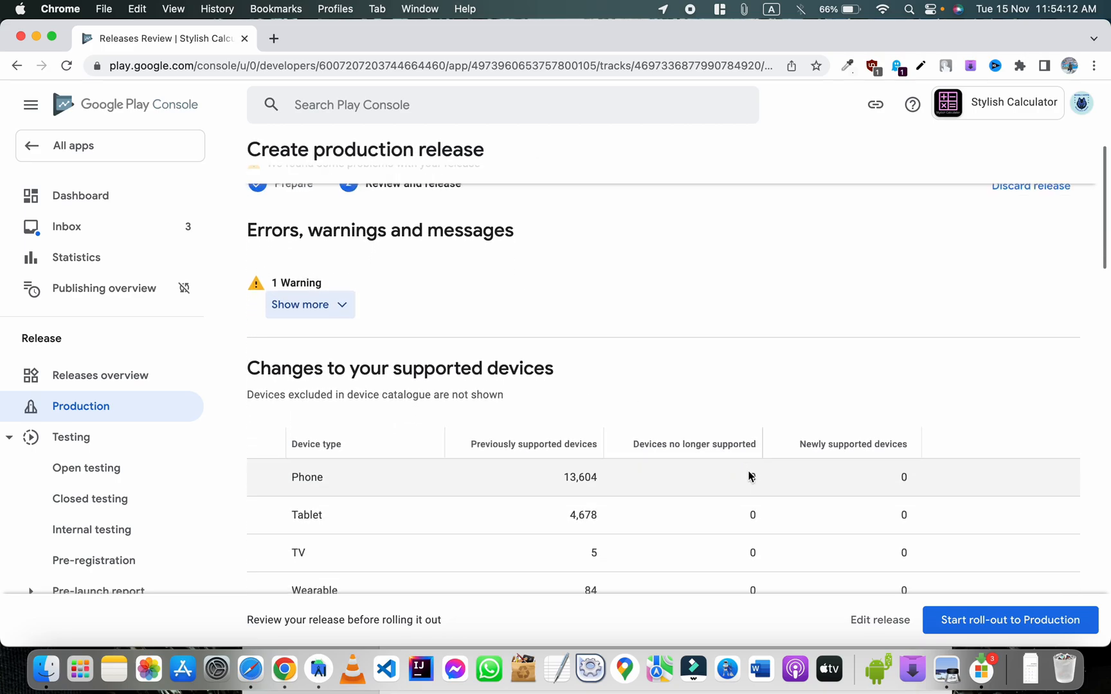
scroll("up", 3)
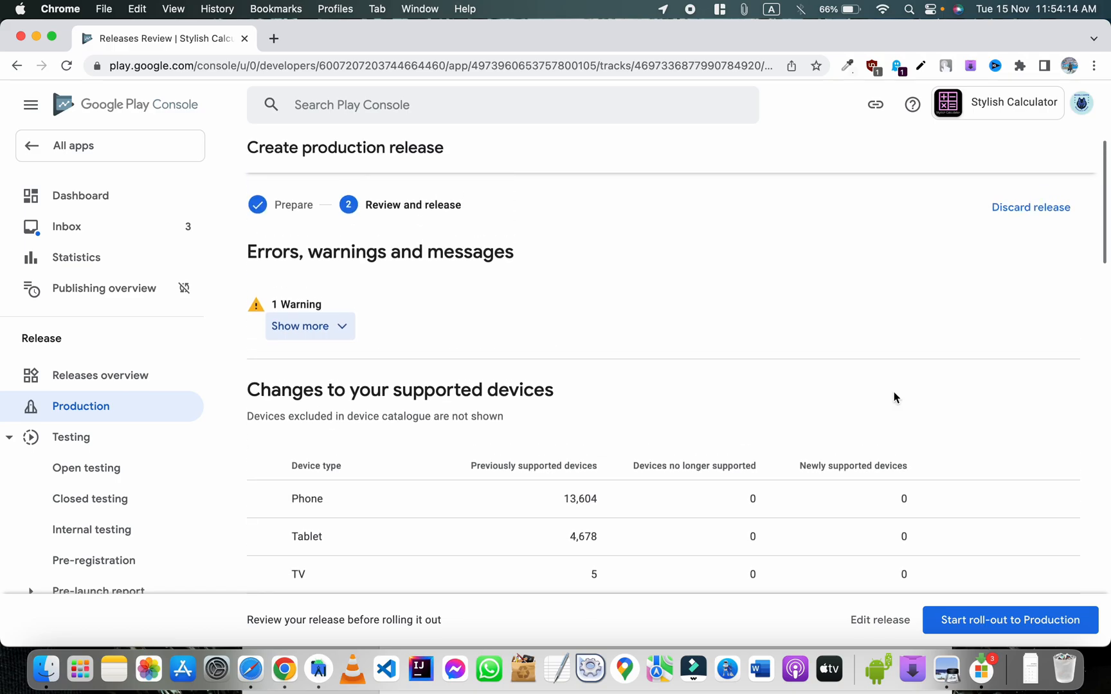
scroll("up", 3)
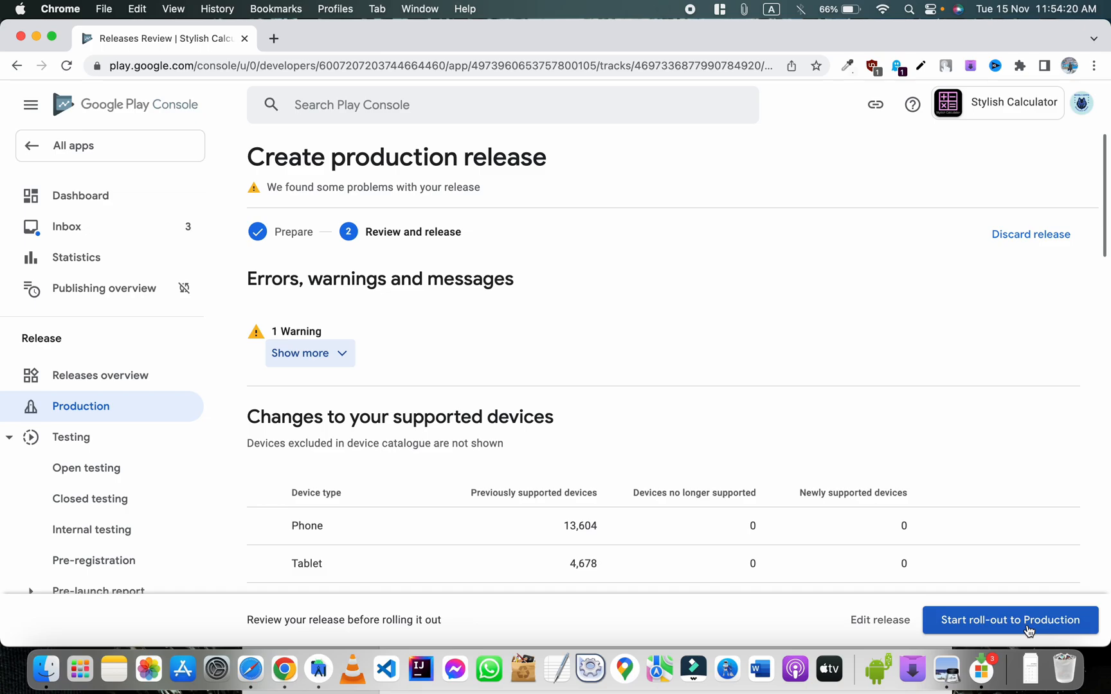
Start the roll-out to Production and confirm it in the dialog.
left_click(1009, 620)
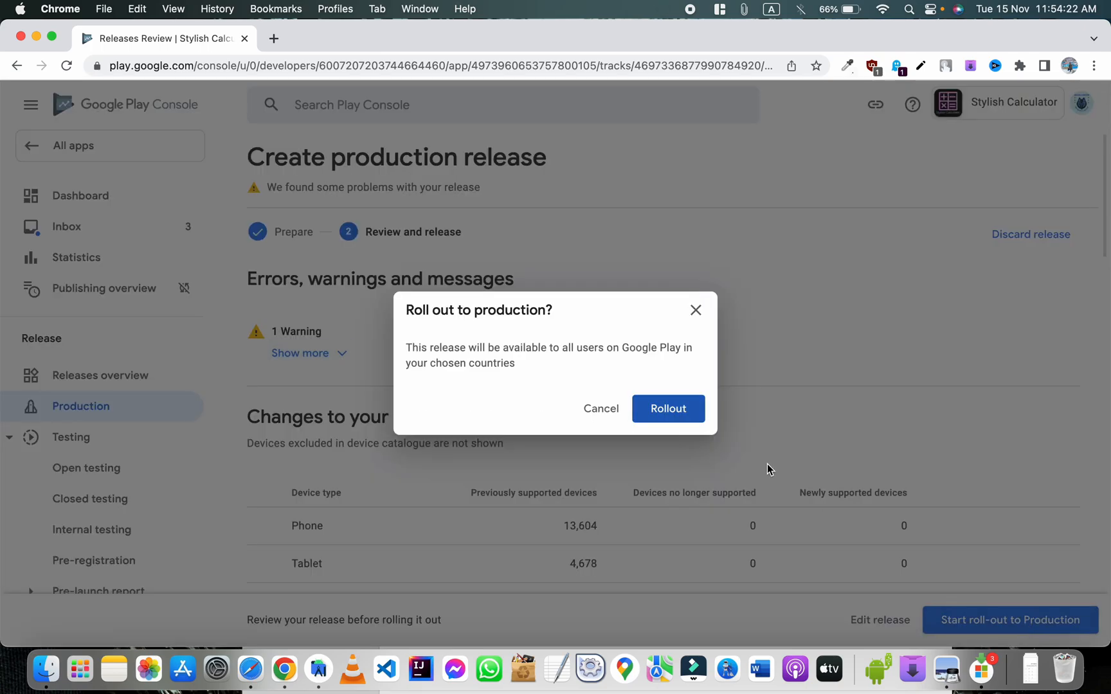
left_click(599, 408)
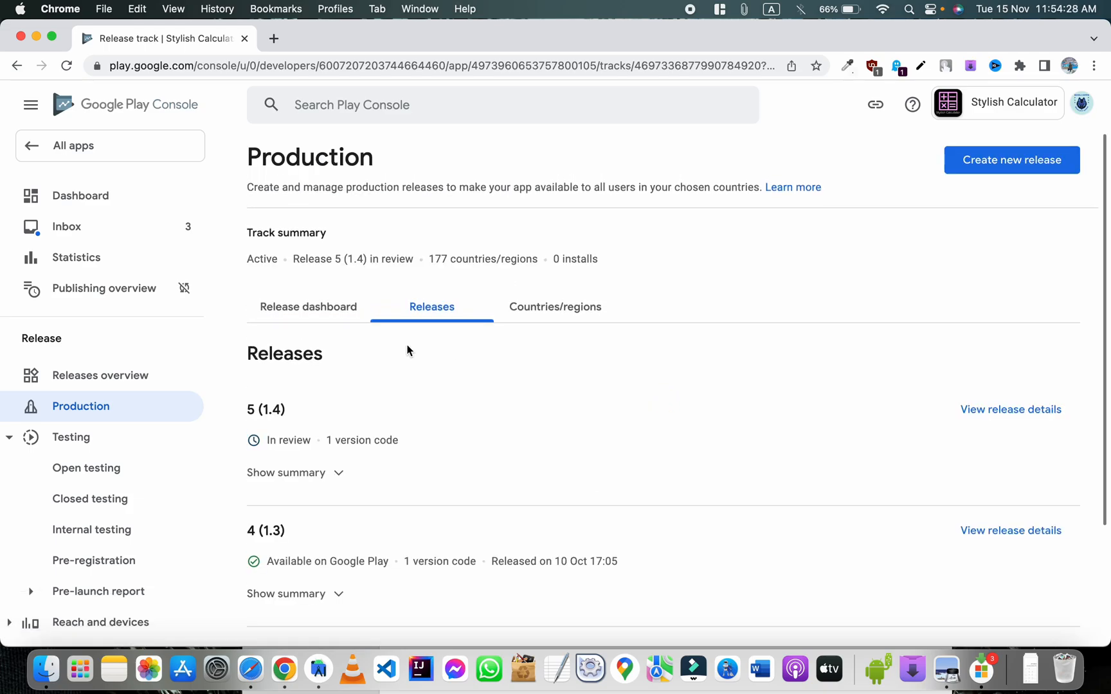
mouse_move(282, 429)
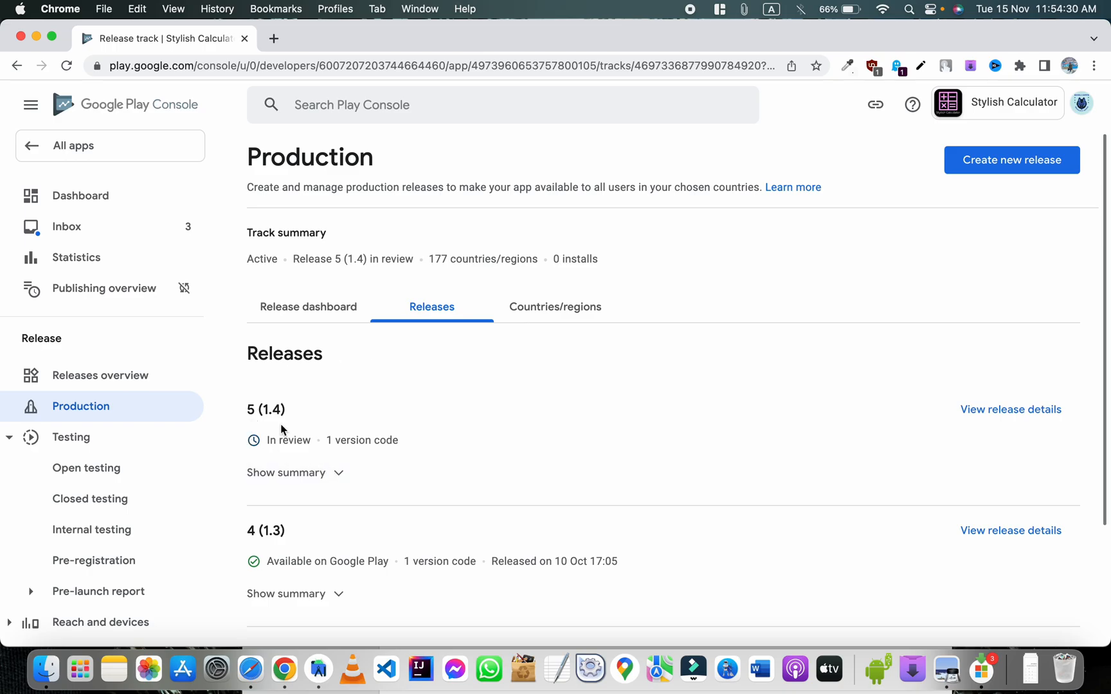
mouse_move(326, 439)
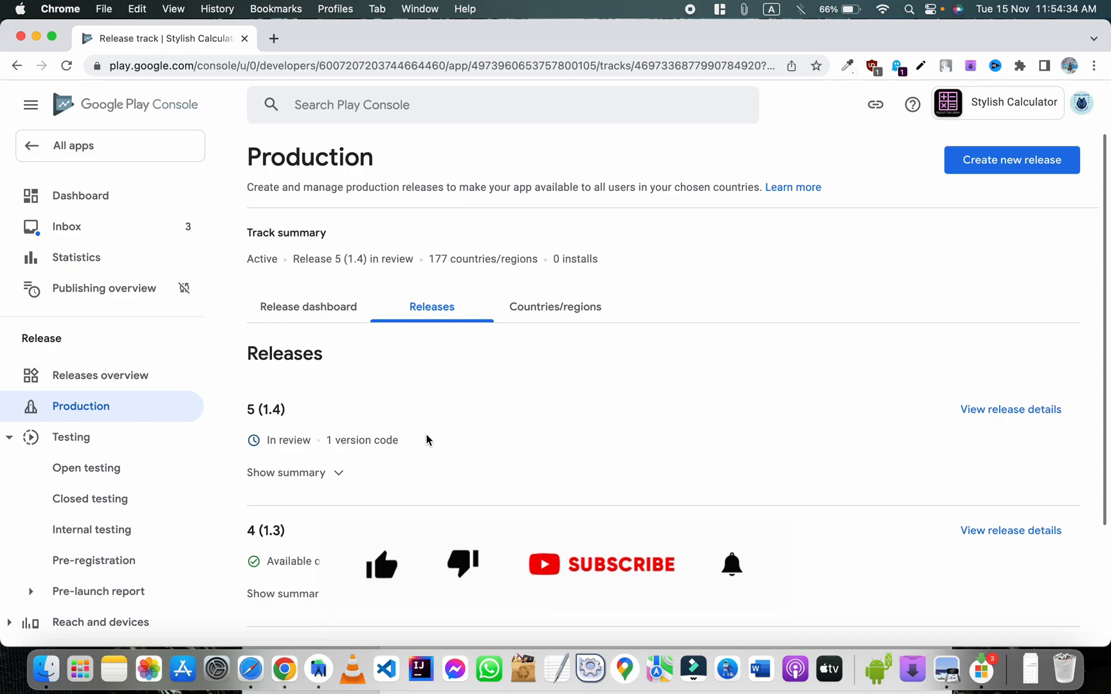
mouse_move(447, 332)
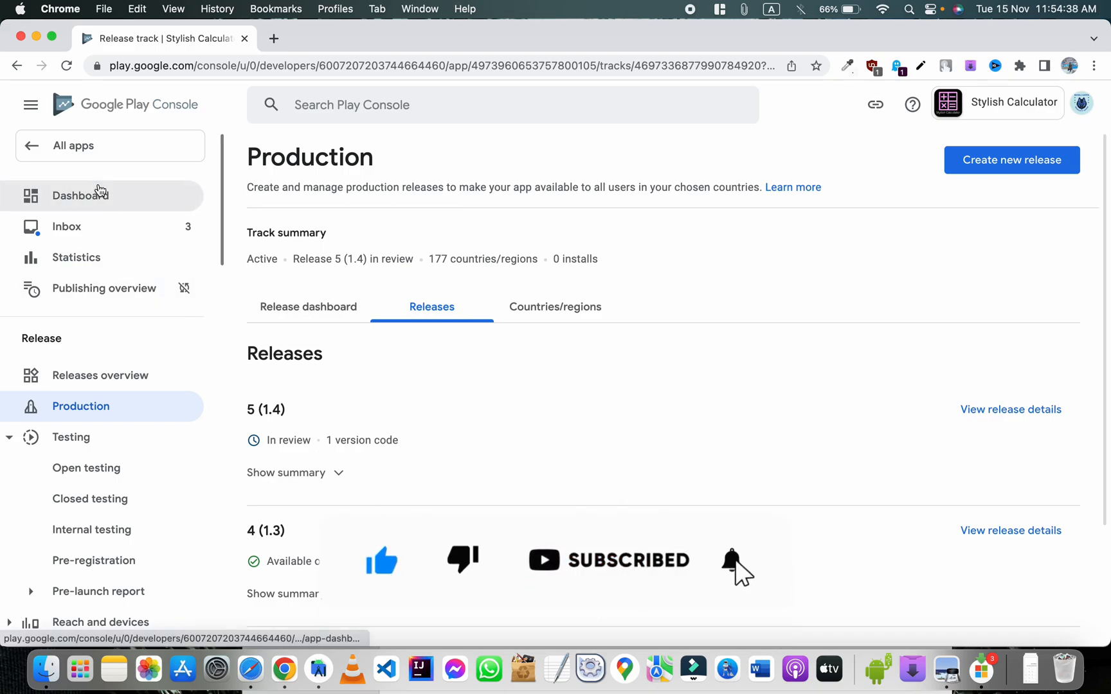
Open Stylish Calculator's dashboard and scroll to the update status showing In review.
left_click(80, 195)
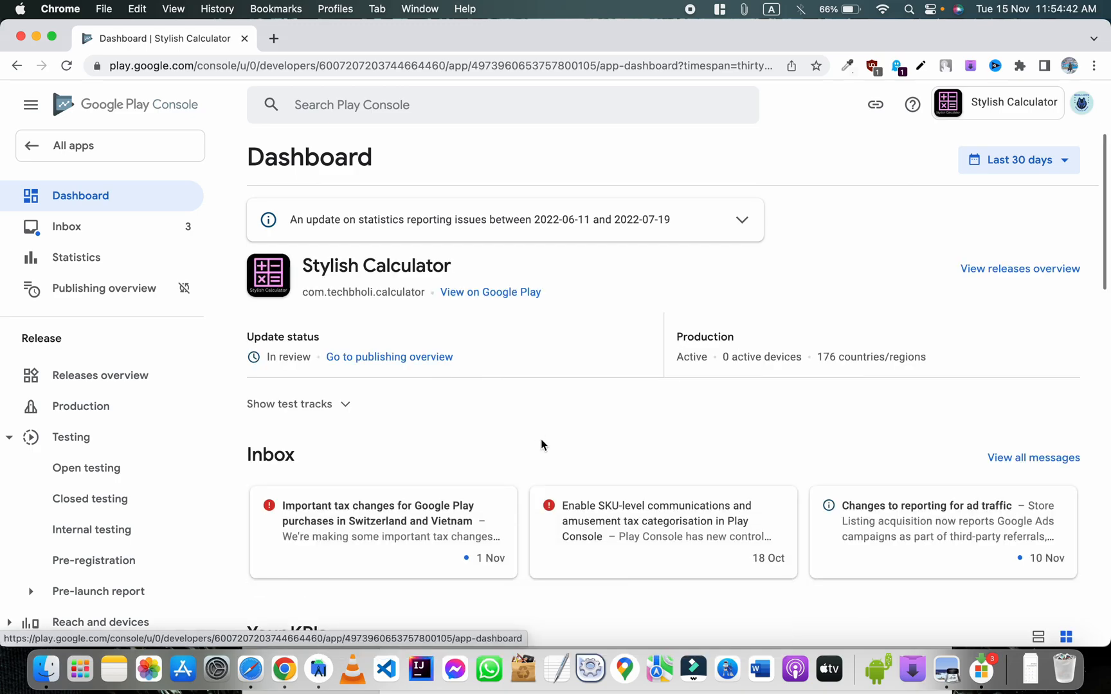
scroll("down", 3)
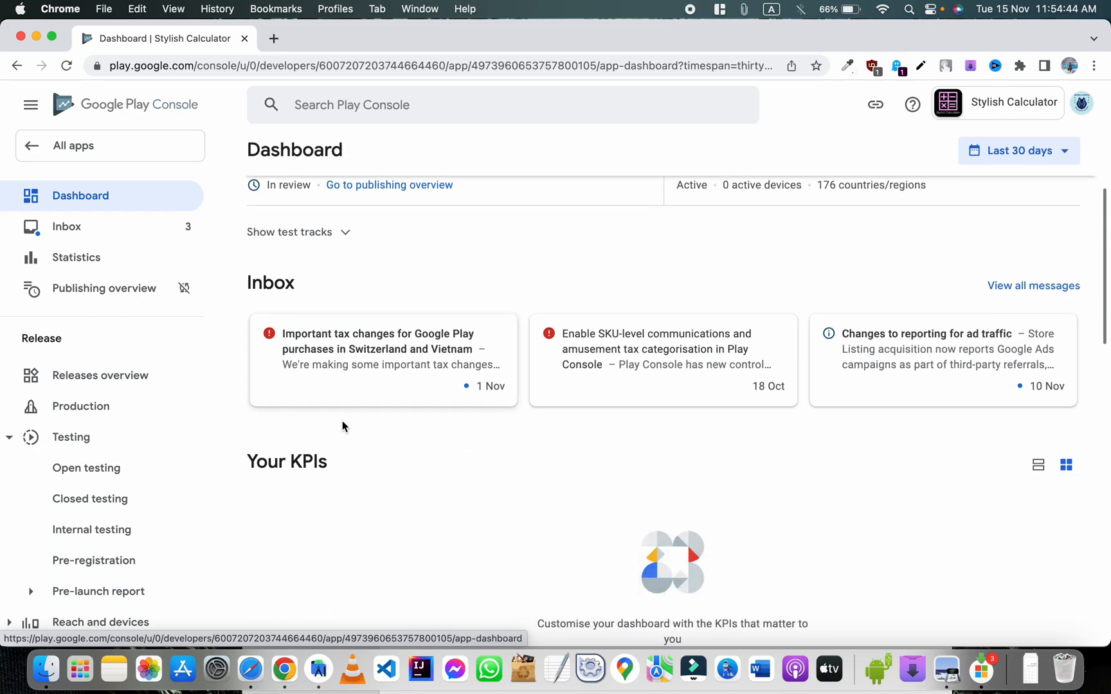